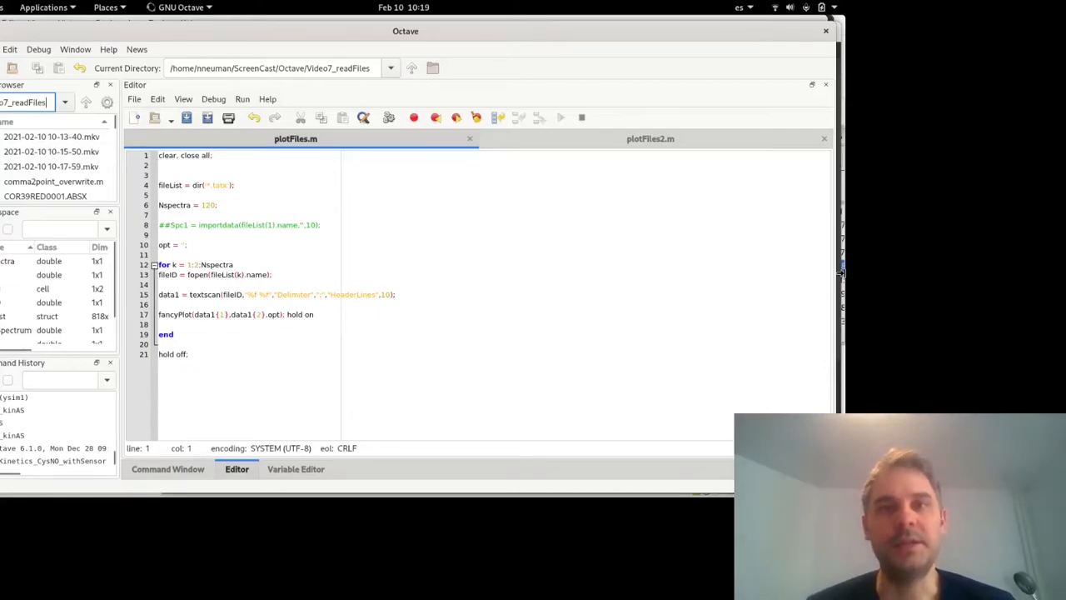
{"action": "mouse_move", "coordinate": [409, 250]}
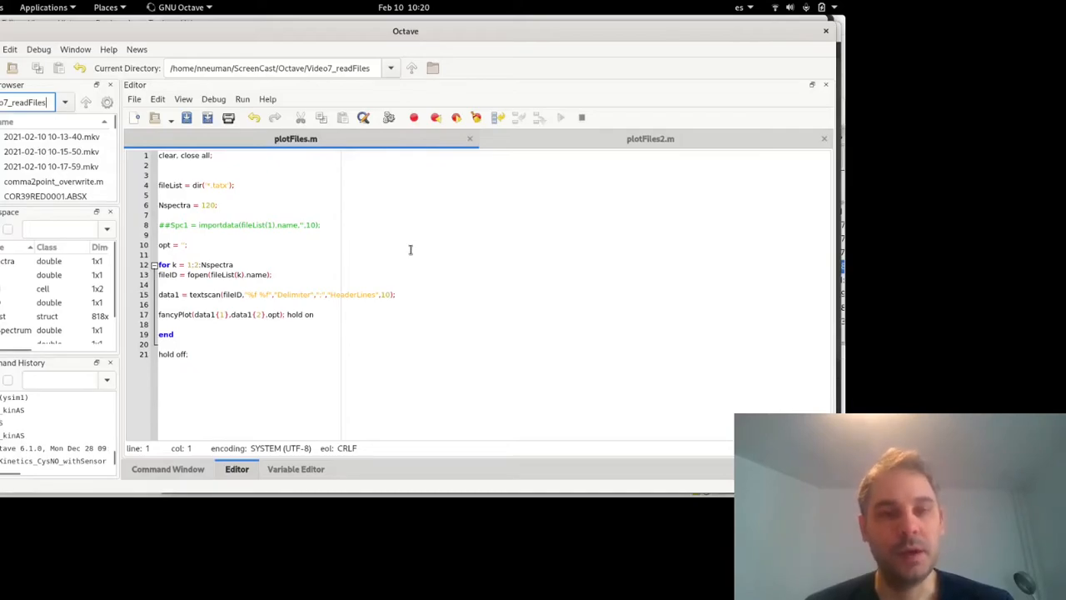
{"action": "mouse_move", "coordinate": [513, 223]}
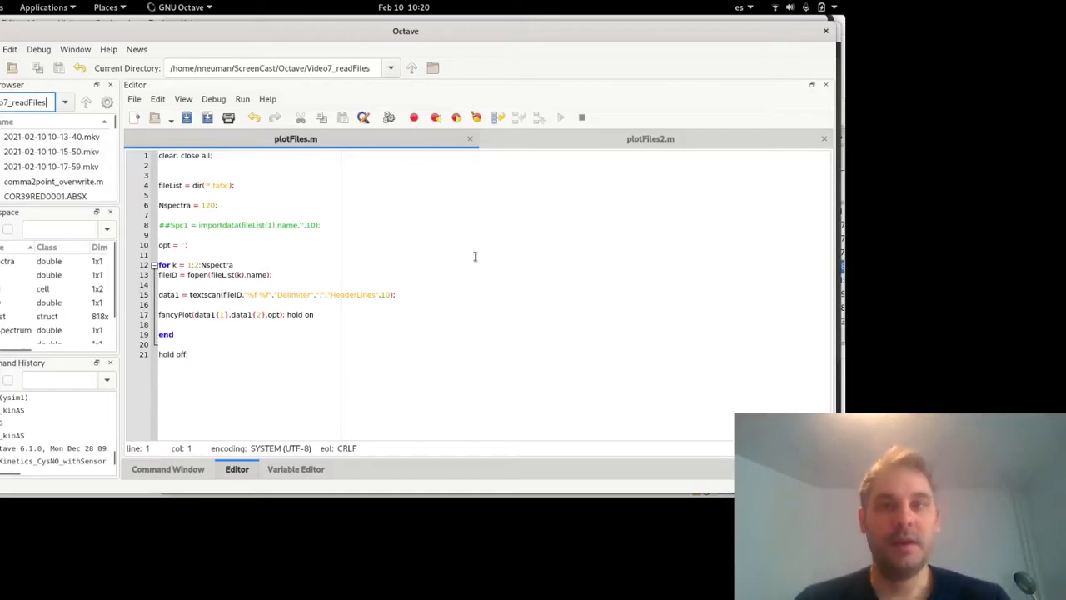
{"action": "mouse_move", "coordinate": [318, 191]}
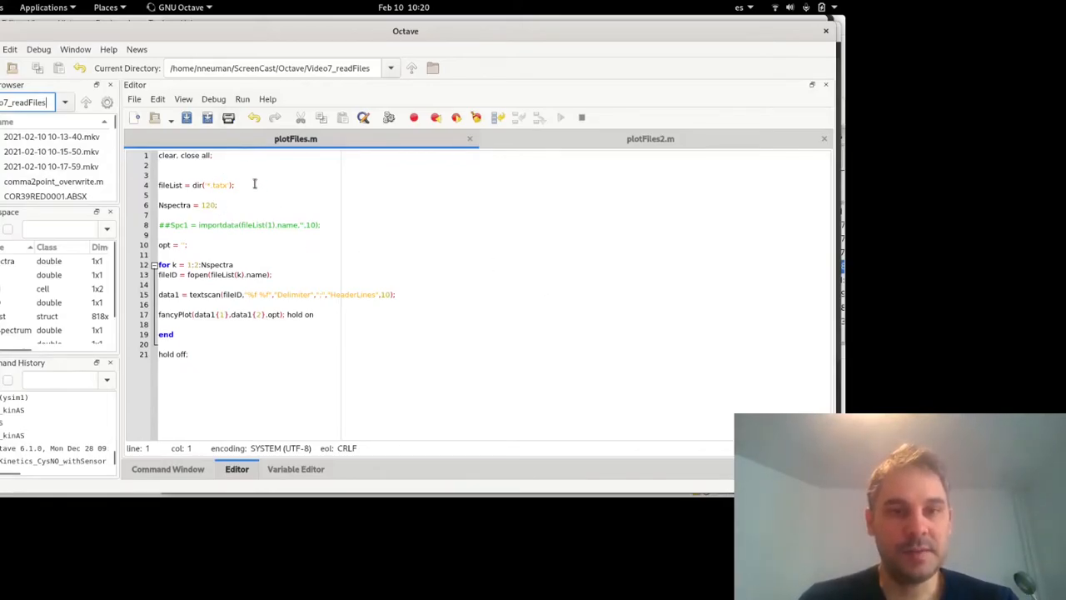
Review the dir('*.tatx') fileList line, then display fileList in the Command Window.
{"action": "left_click", "coordinate": [236, 185]}
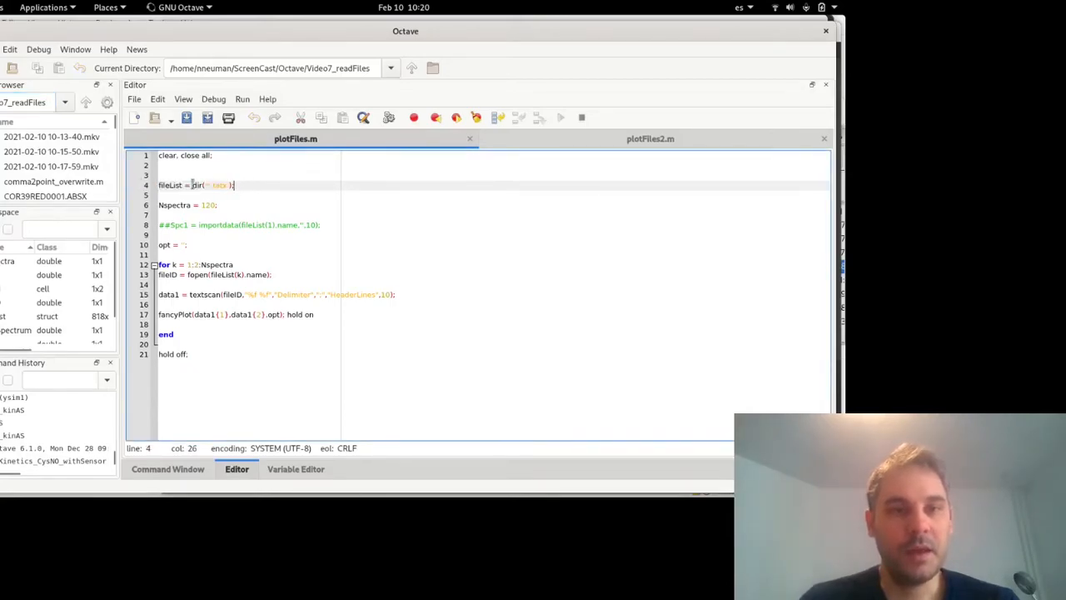
{"action": "double_click", "coordinate": [197, 185]}
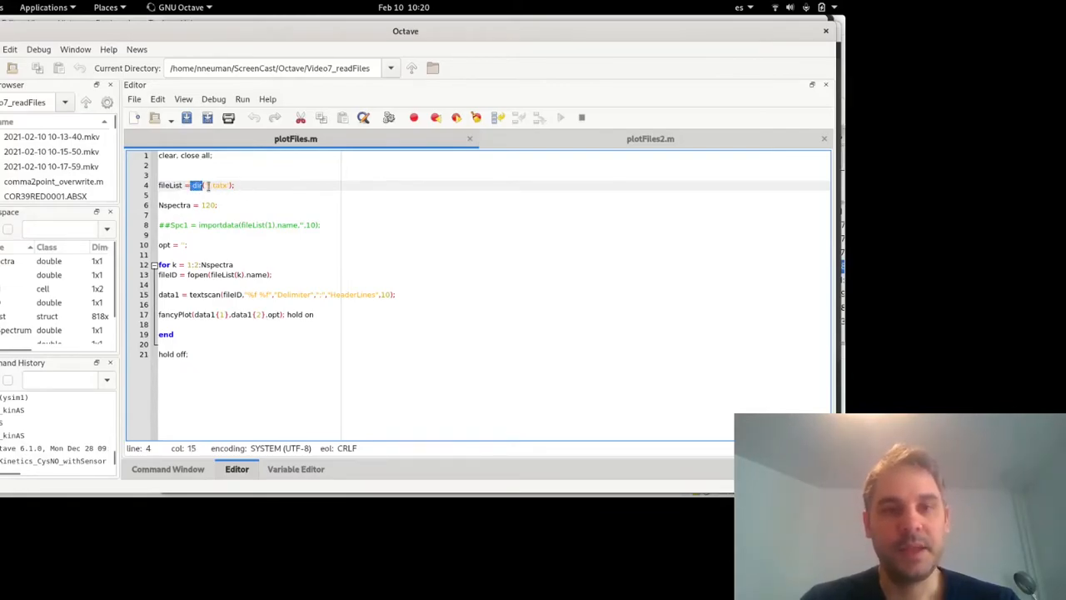
{"action": "left_click", "coordinate": [246, 185]}
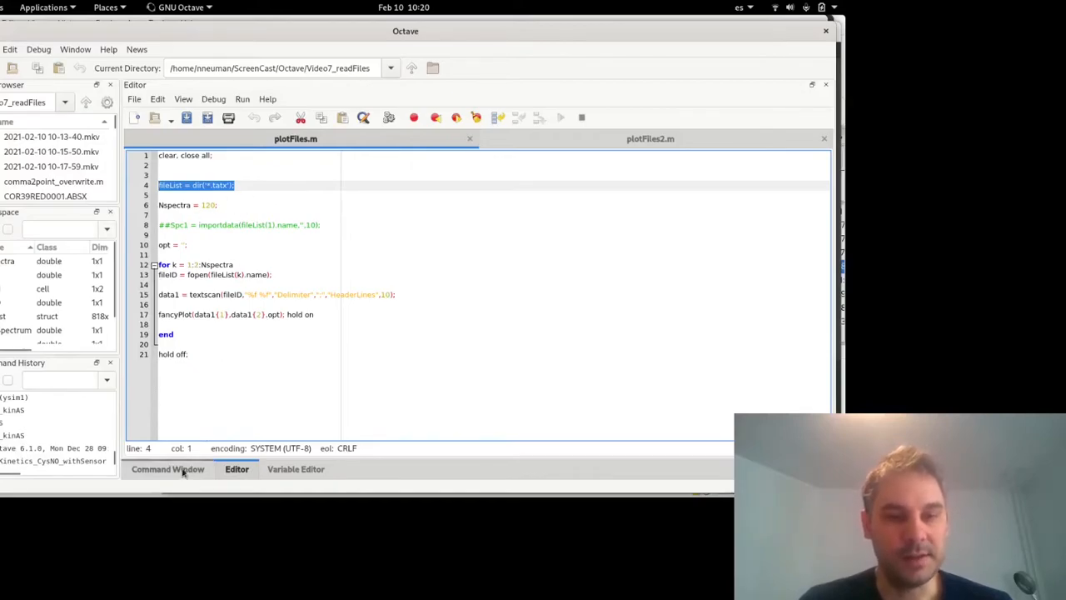
{"action": "left_click", "coordinate": [168, 469]}
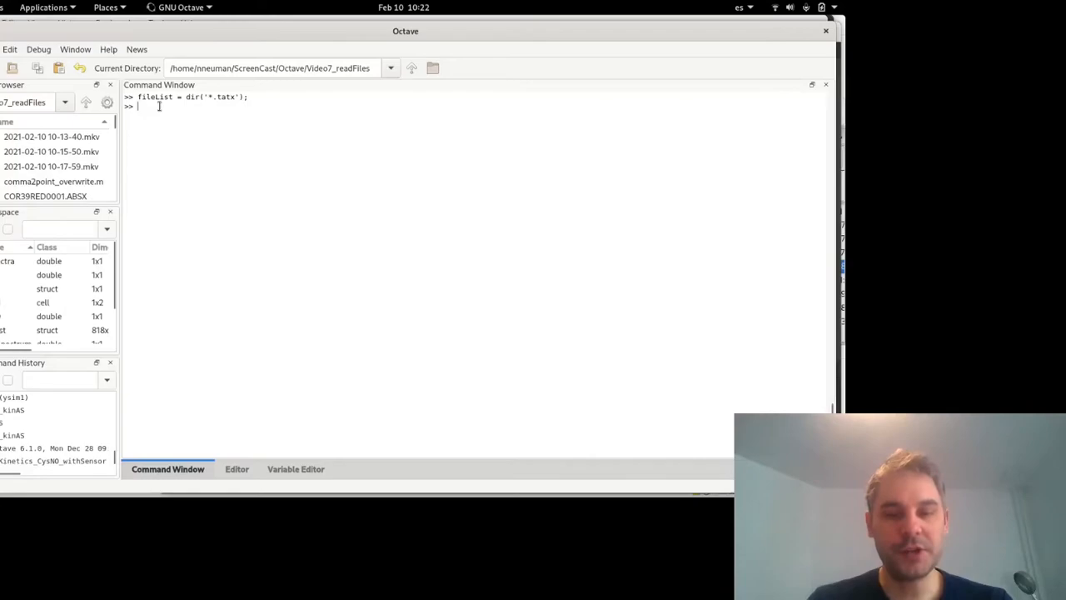
{"action": "type", "text": "file"}
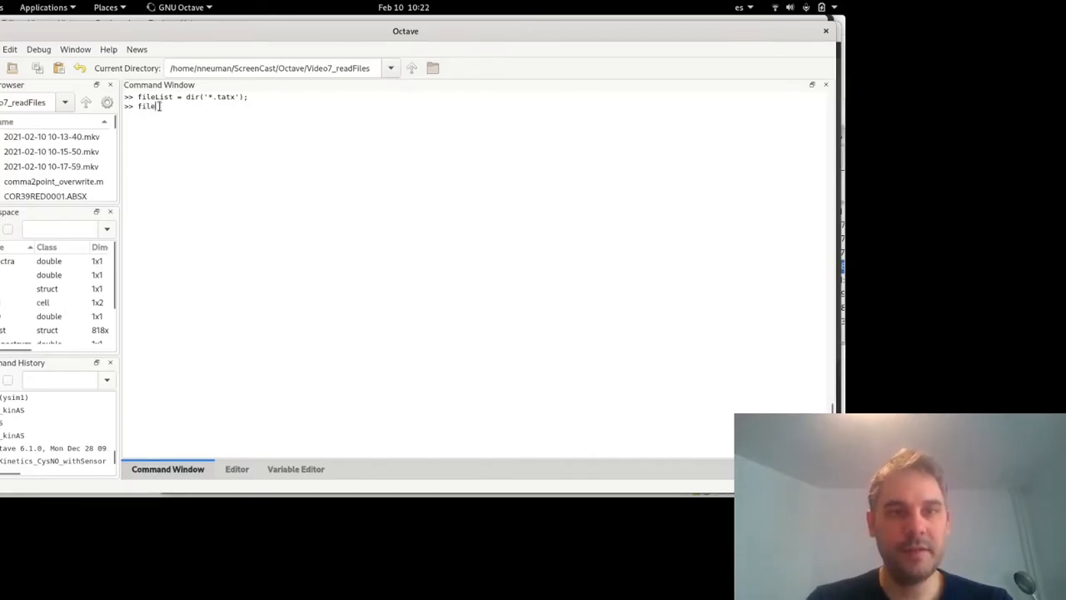
{"action": "key", "text": "Return"}
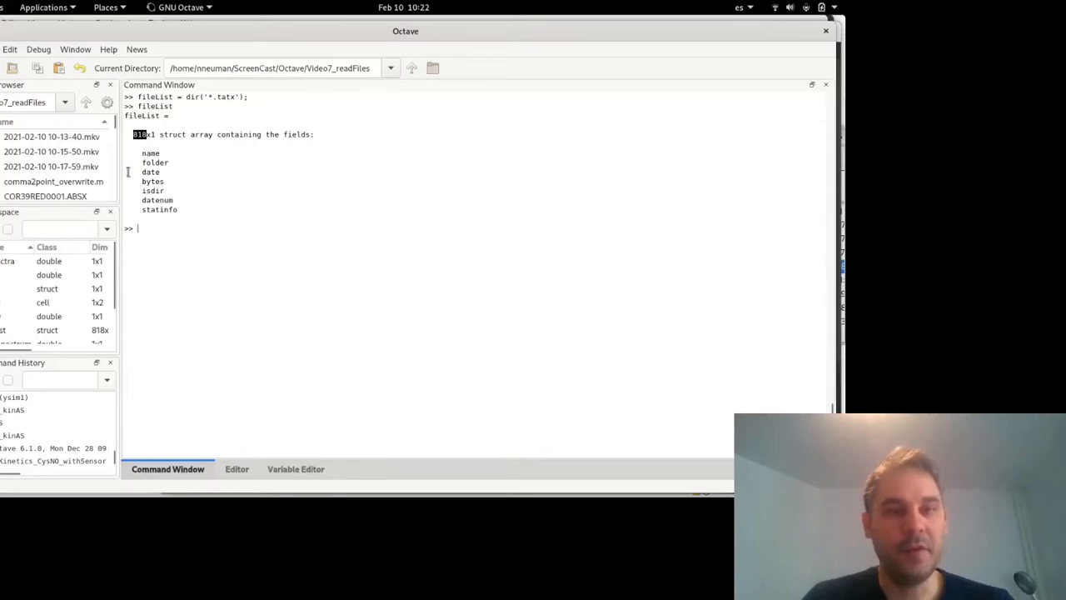
Show fileList(1).name and fileList(2).name: COR39RED0001.tatx and COR39RED0002.tatx.
{"action": "type", "text": "fileList(1"}
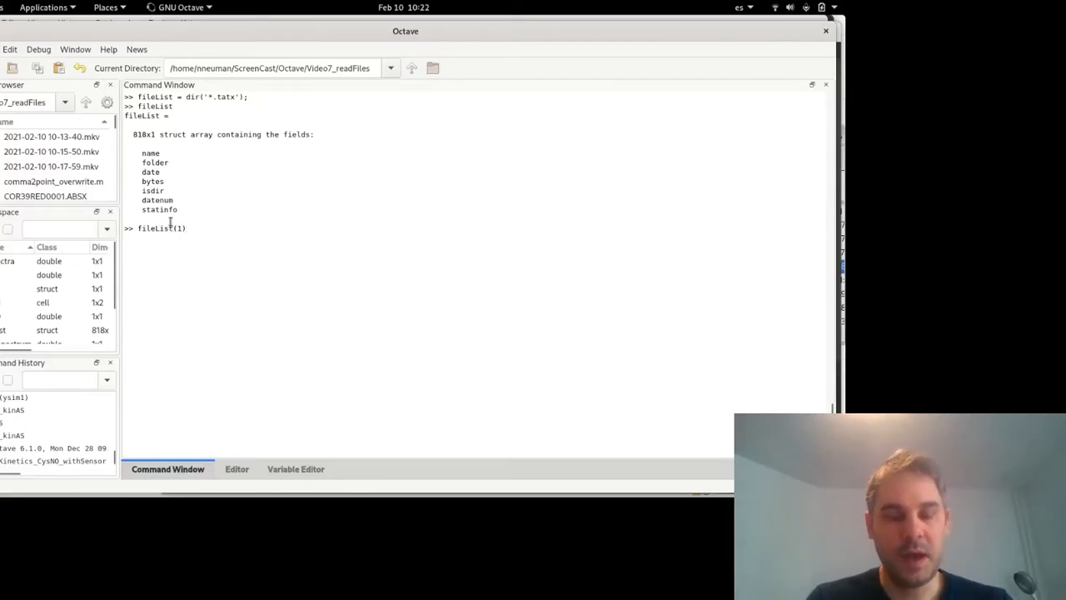
{"action": "type", "text": "."}
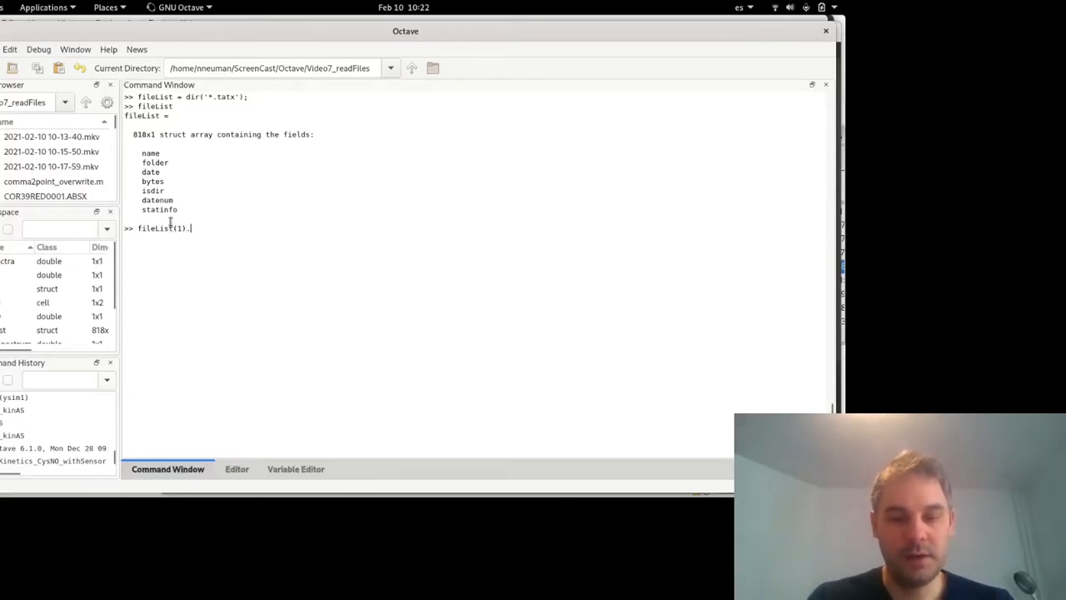
{"action": "type", "text": "name"}
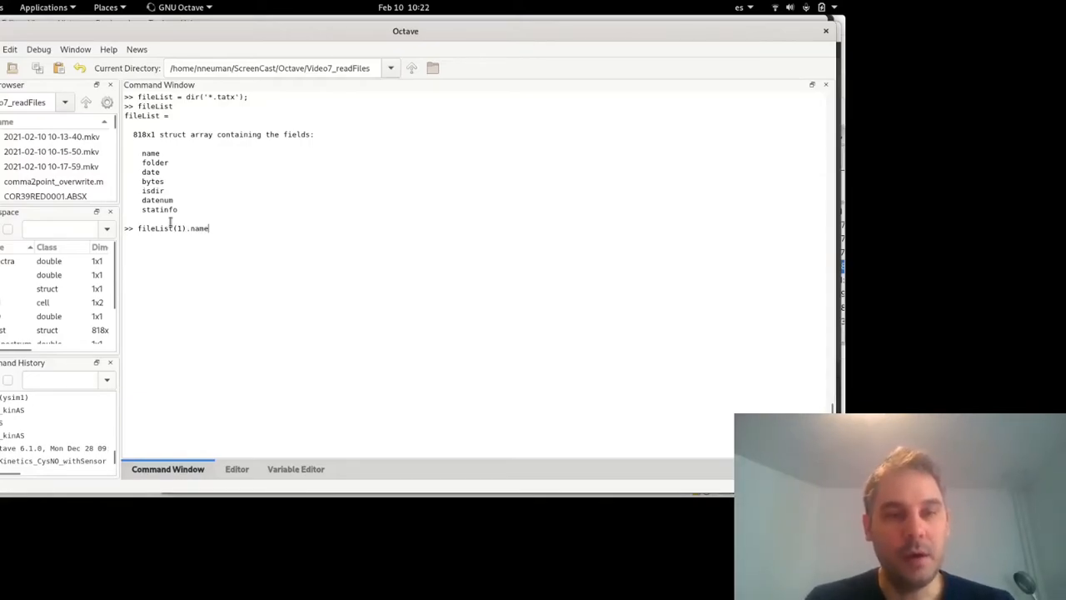
{"action": "key", "text": "Return"}
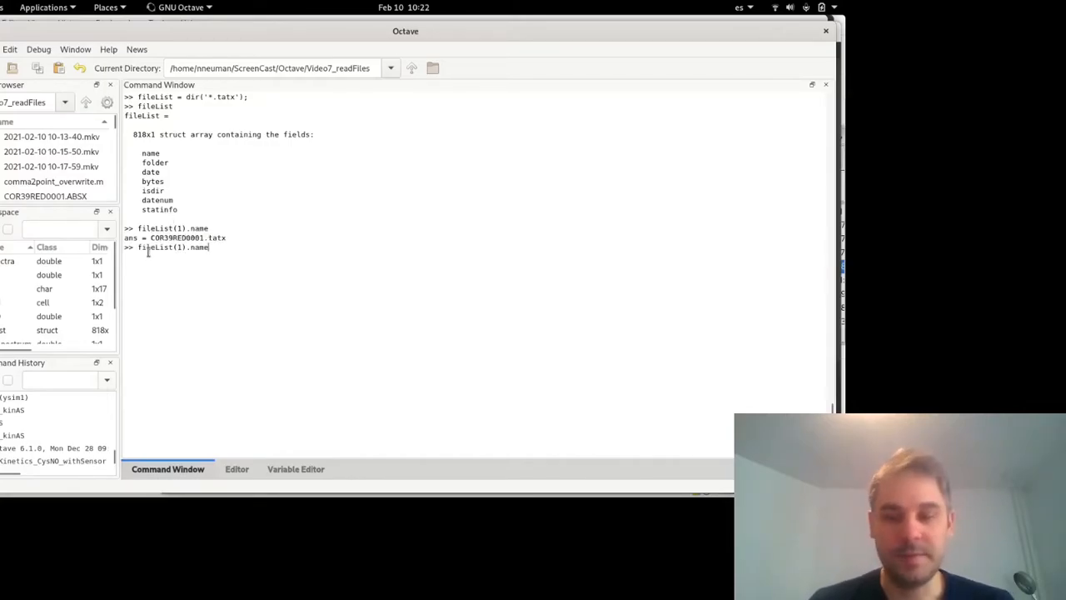
{"action": "key", "text": "BackSpace"}
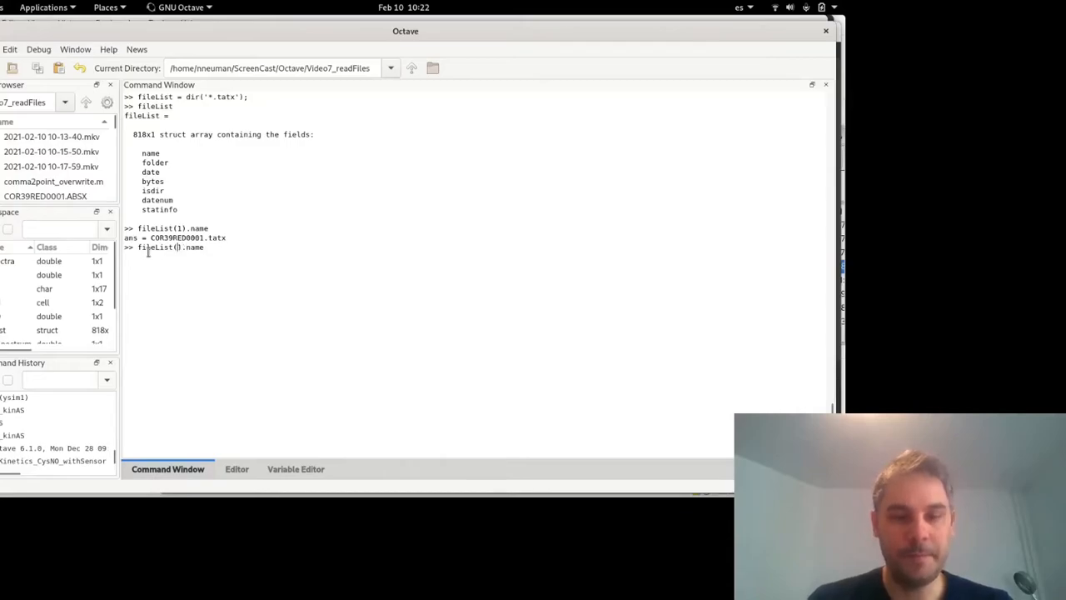
{"action": "type", "text": "2"}
{"action": "key", "text": "Return"}
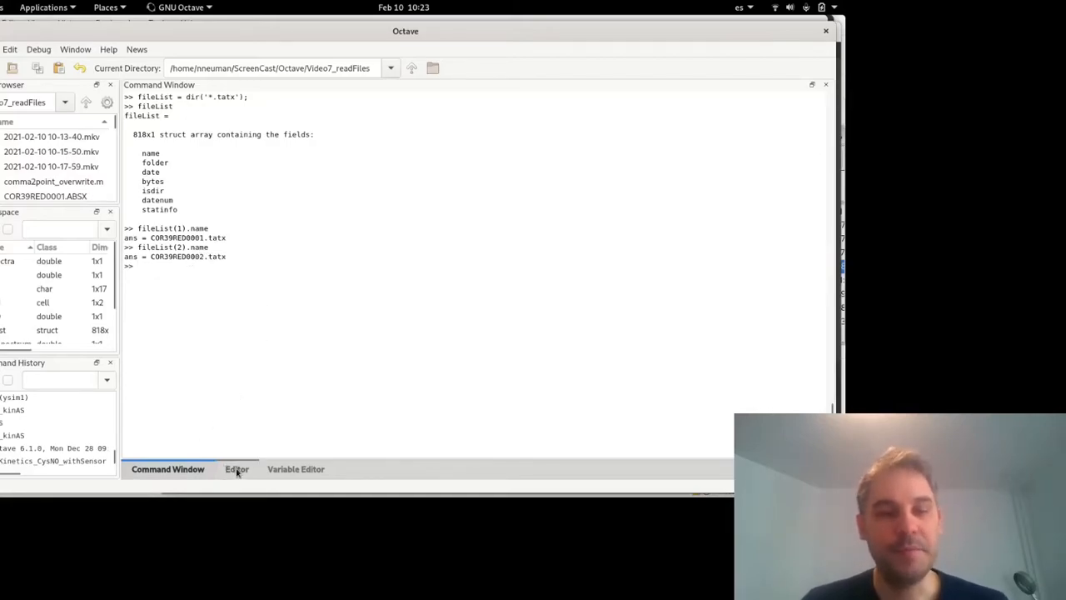
Back in plotFiles.m, replace the loop's closing end keyword with endfor.
{"action": "left_click", "coordinate": [237, 469]}
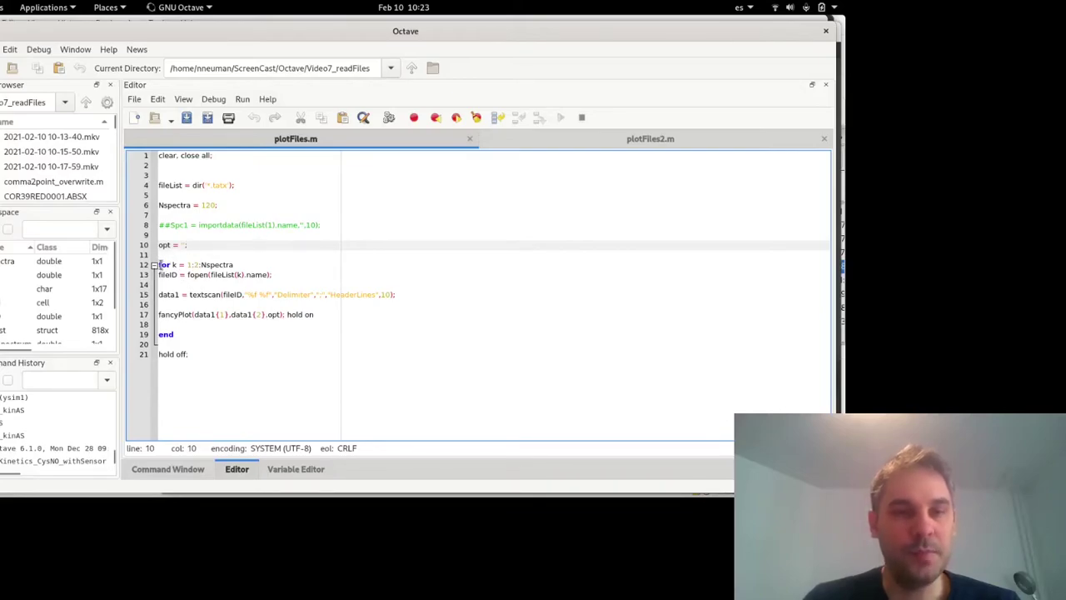
{"action": "double_click", "coordinate": [164, 264]}
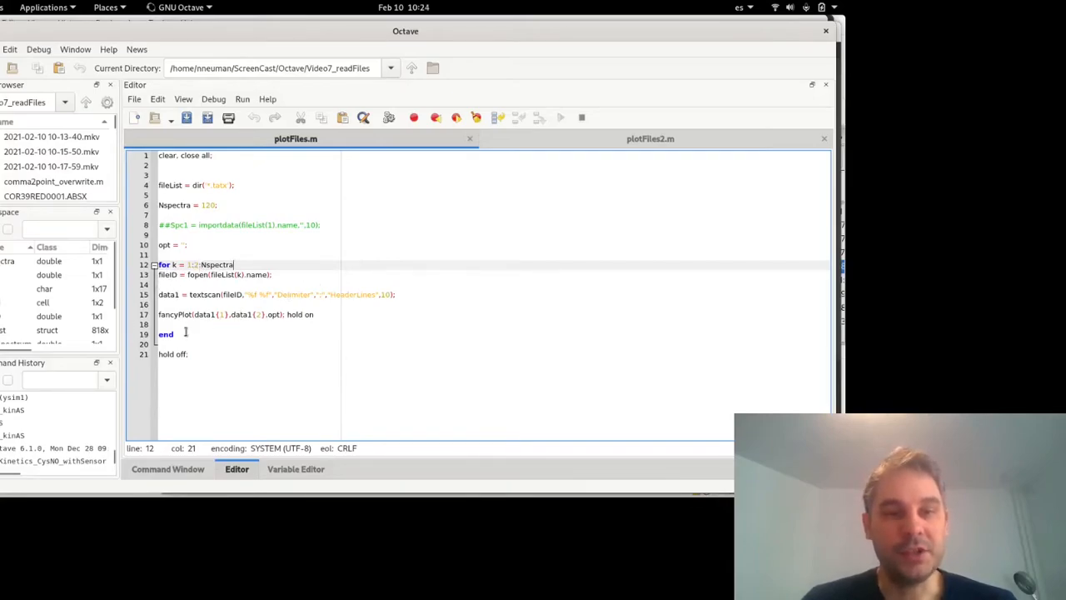
{"action": "double_click", "coordinate": [165, 333]}
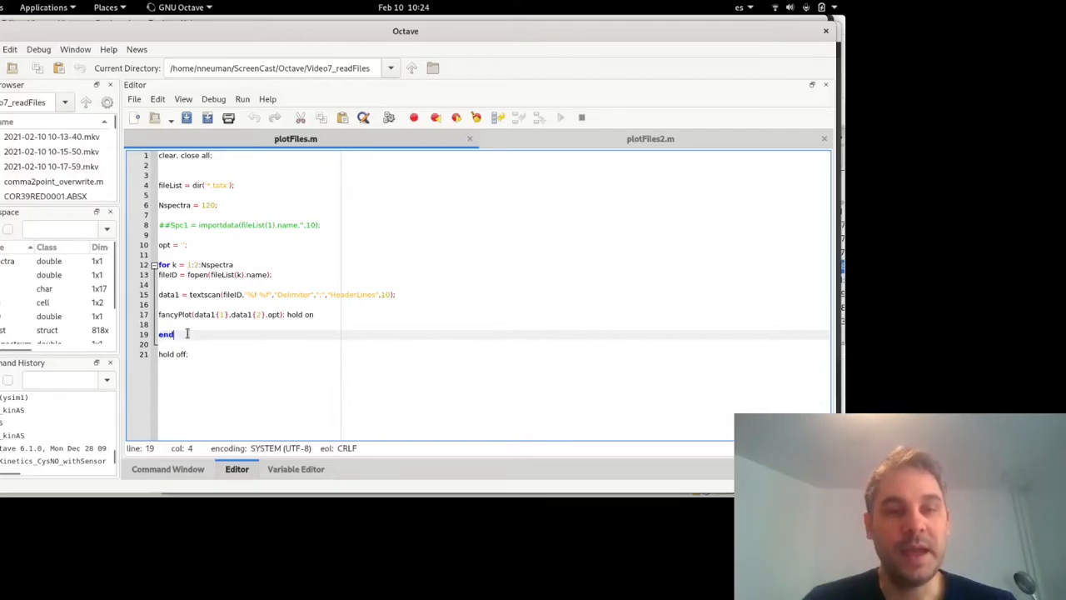
{"action": "type", "text": "for"}
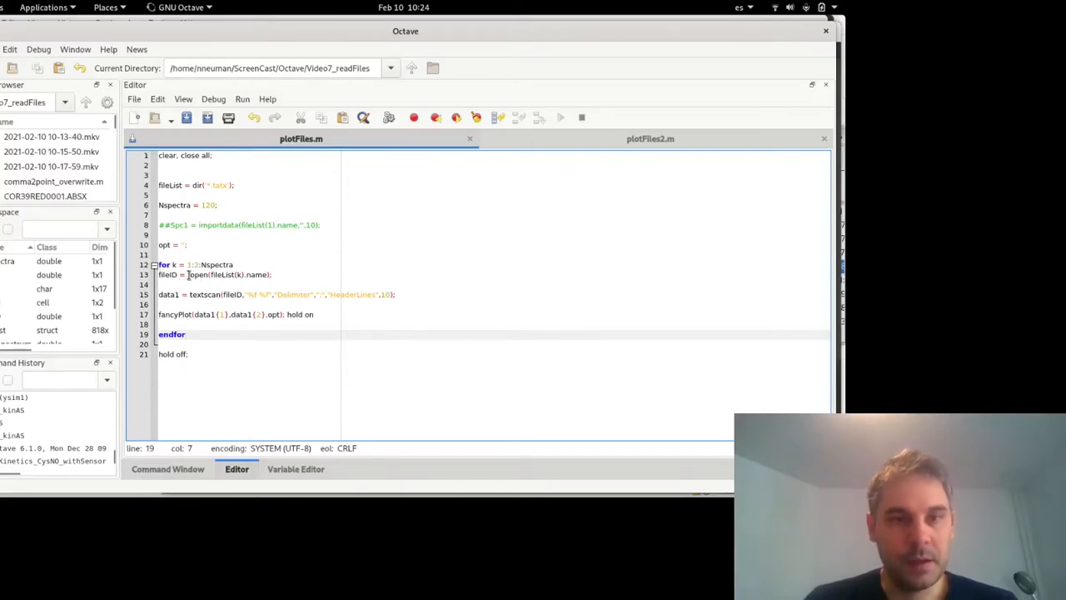
Highlight fileID and textscan in the script, then bring up the Activities overview.
{"action": "double_click", "coordinate": [193, 274]}
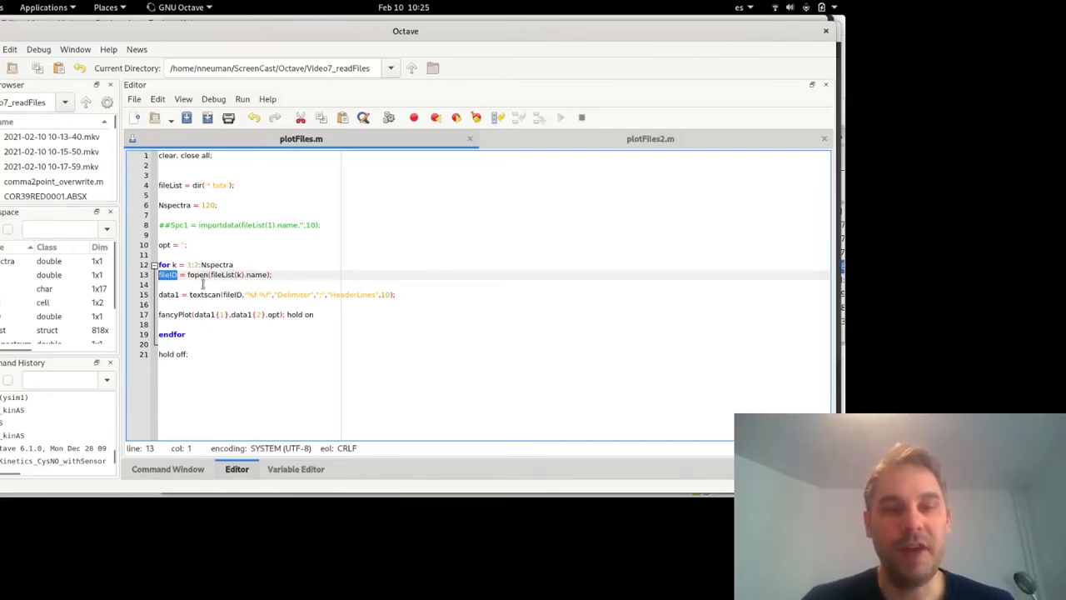
{"action": "left_click", "coordinate": [193, 294]}
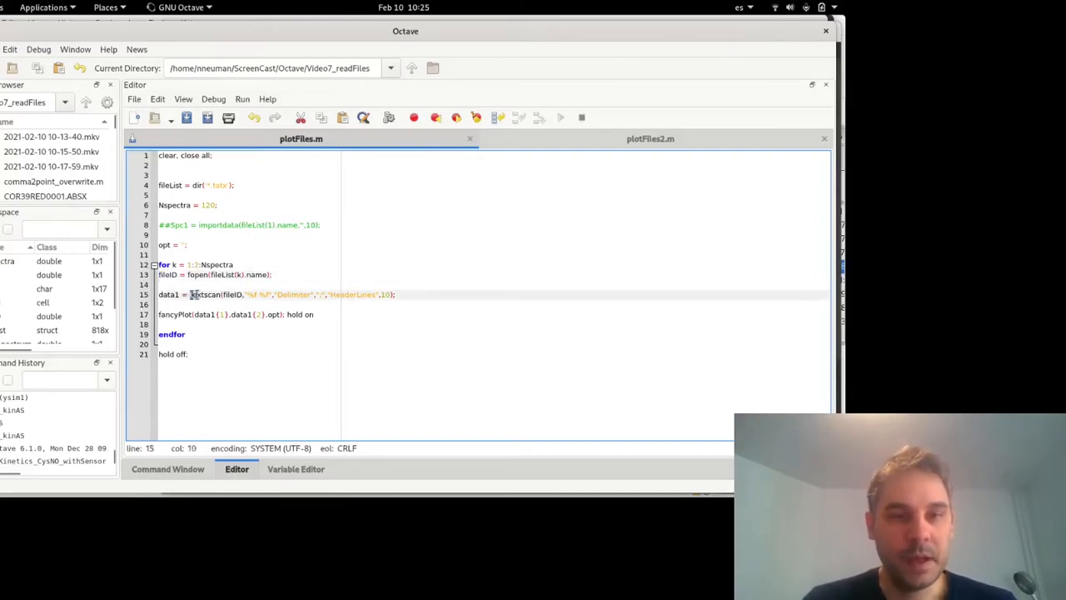
{"action": "double_click", "coordinate": [206, 294]}
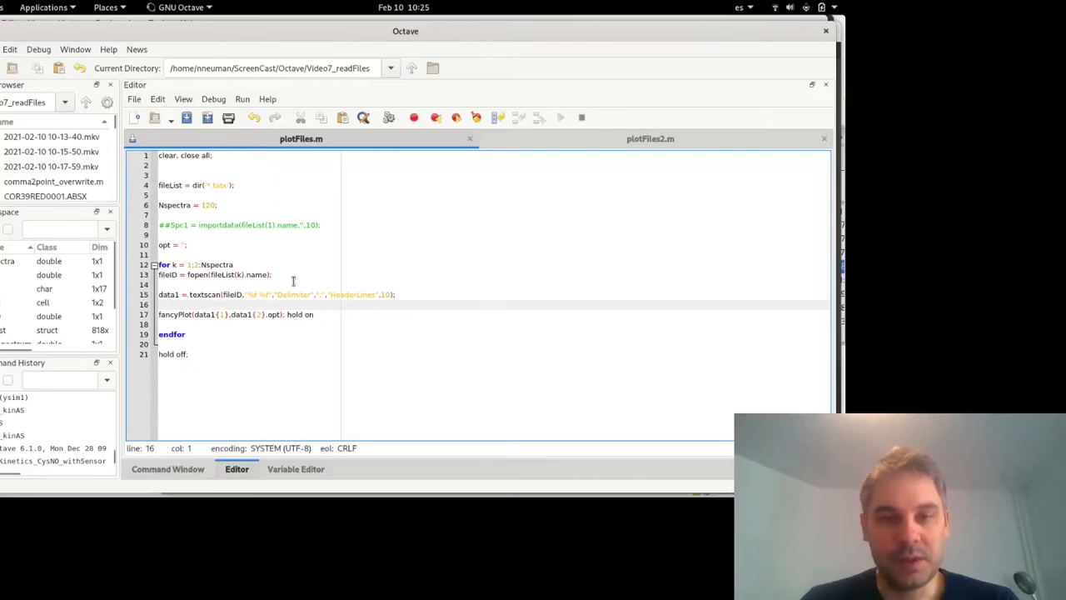
{"action": "key", "text": "super"}
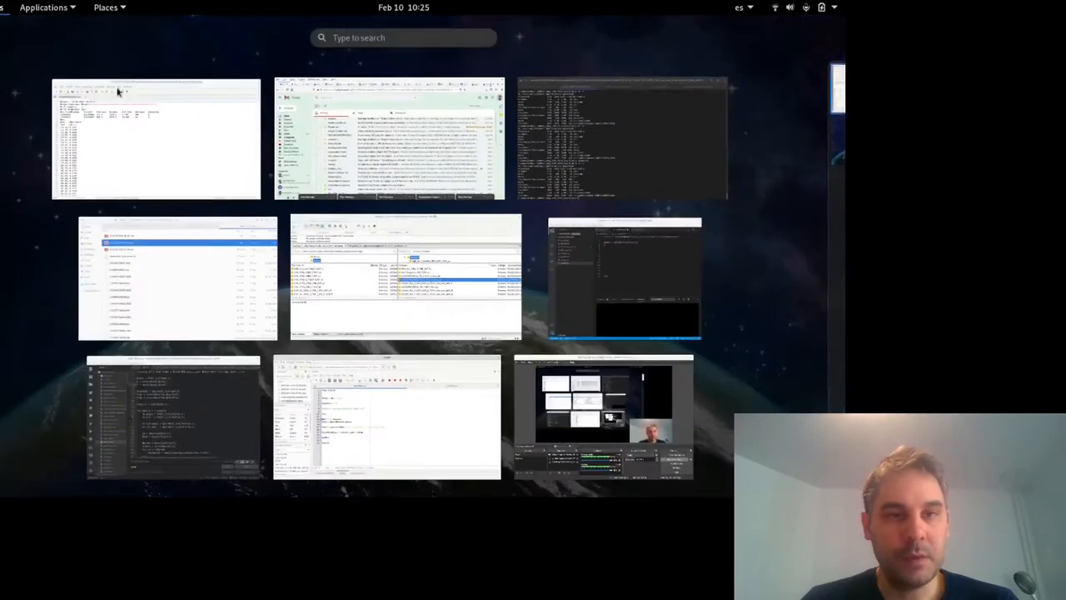
Switch to Notepadqq and inspect COR39RED0003.tatx's semicolon-separated wavelength;absorbance rows.
{"action": "left_click", "coordinate": [156, 139]}
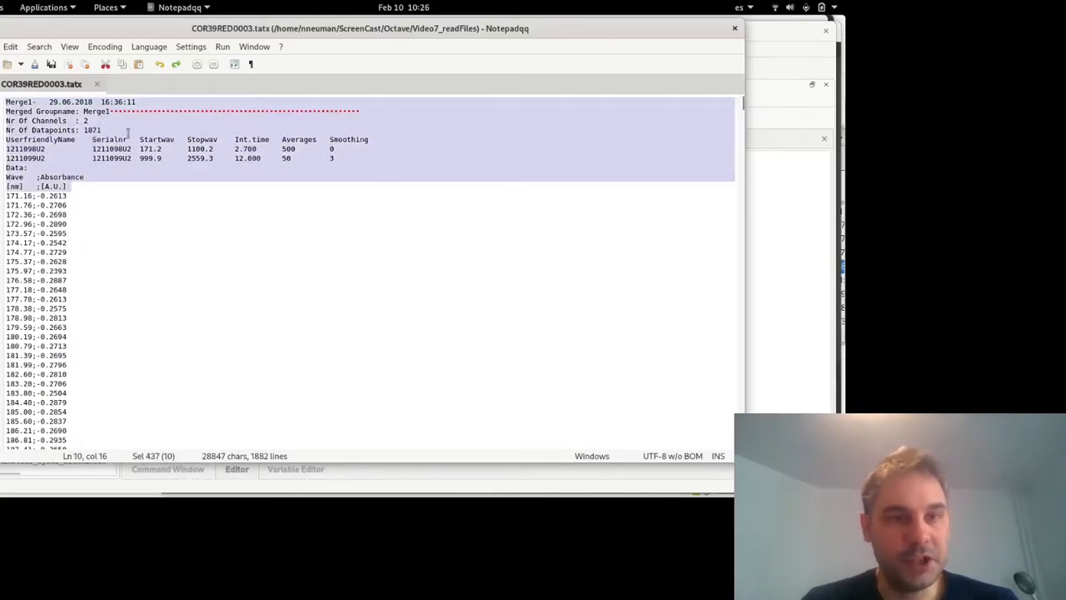
{"action": "left_click", "coordinate": [17, 186]}
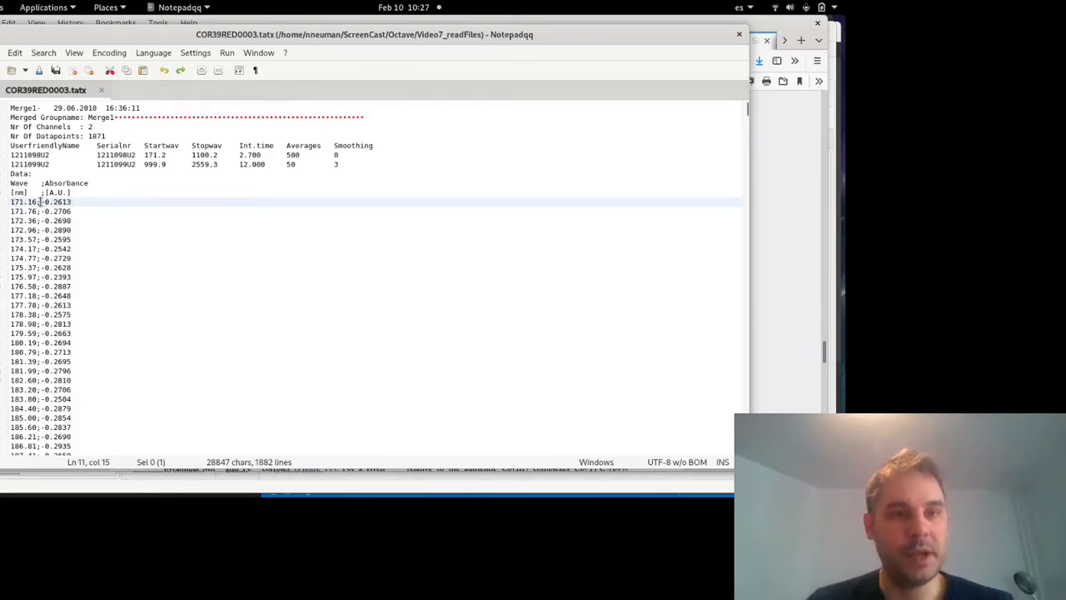
{"action": "left_click", "coordinate": [25, 202]}
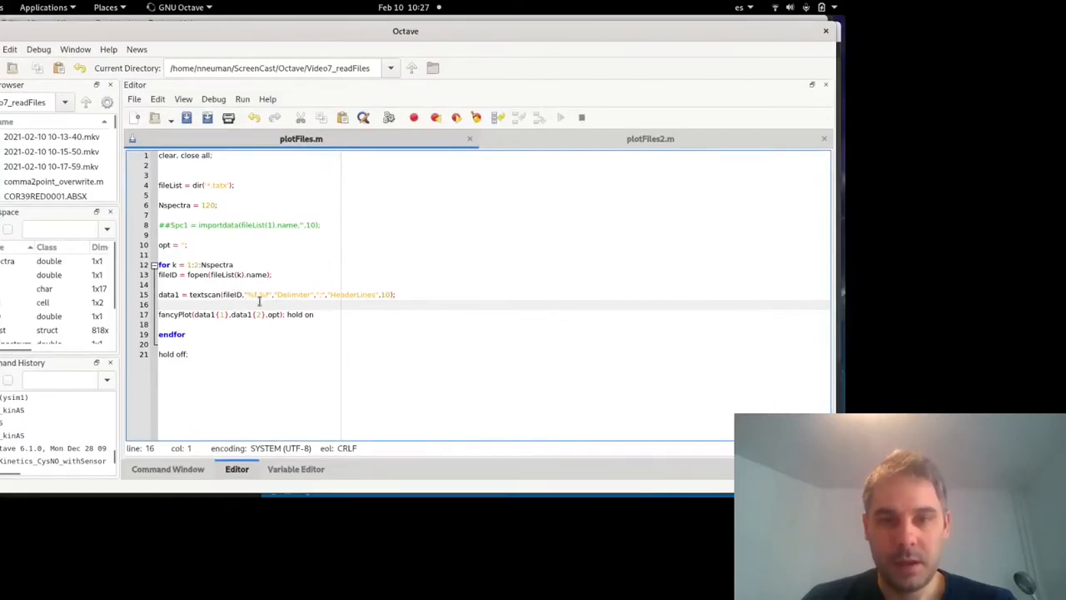
{"action": "double_click", "coordinate": [292, 294]}
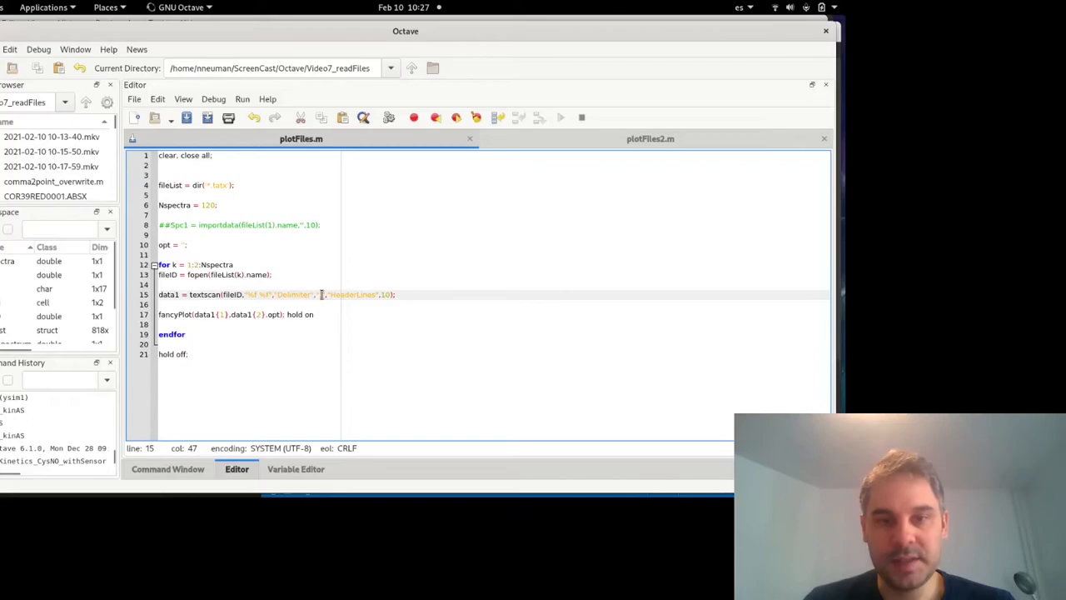
{"action": "left_click", "coordinate": [314, 314]}
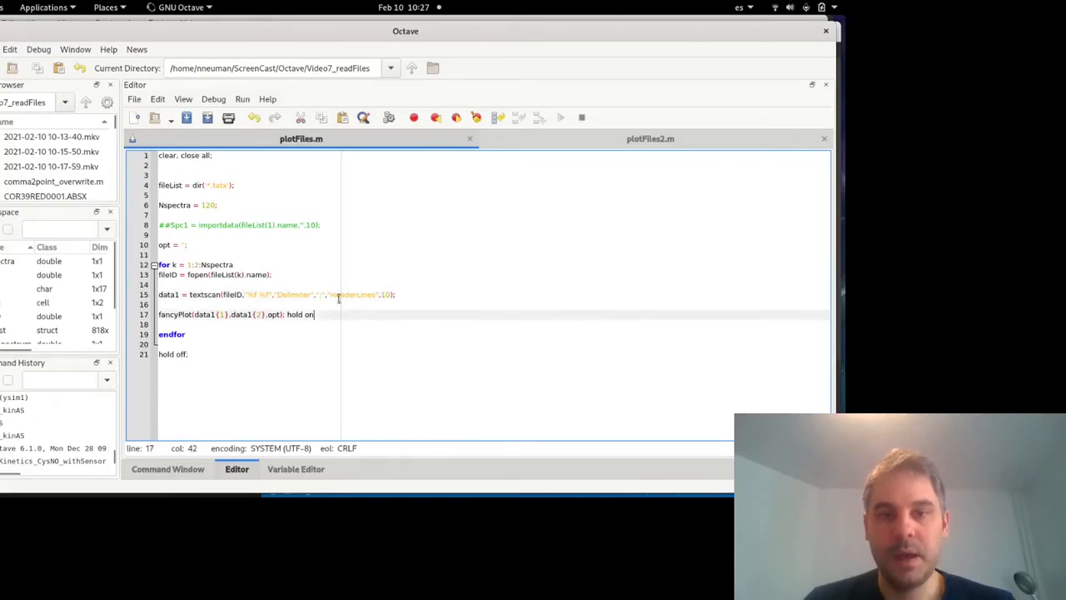
{"action": "double_click", "coordinate": [354, 294]}
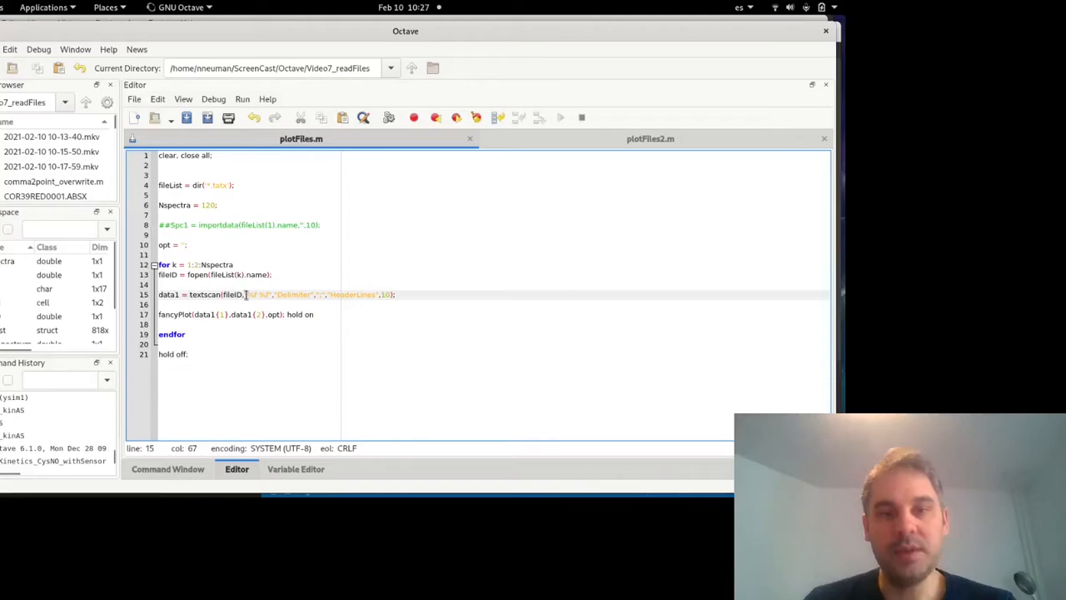
{"action": "double_click", "coordinate": [252, 294]}
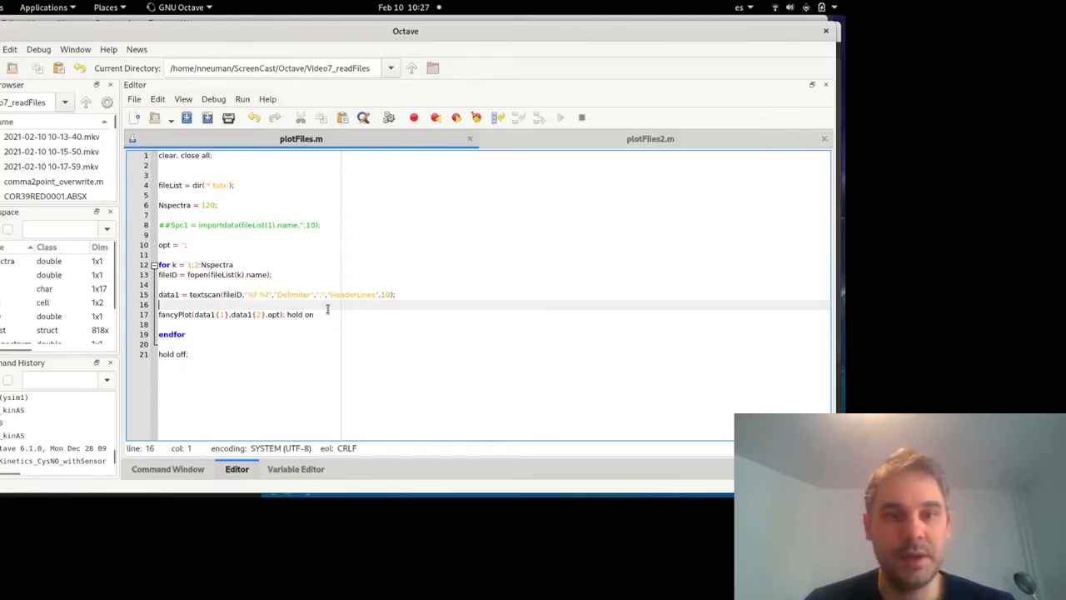
{"action": "mouse_move", "coordinate": [403, 294]}
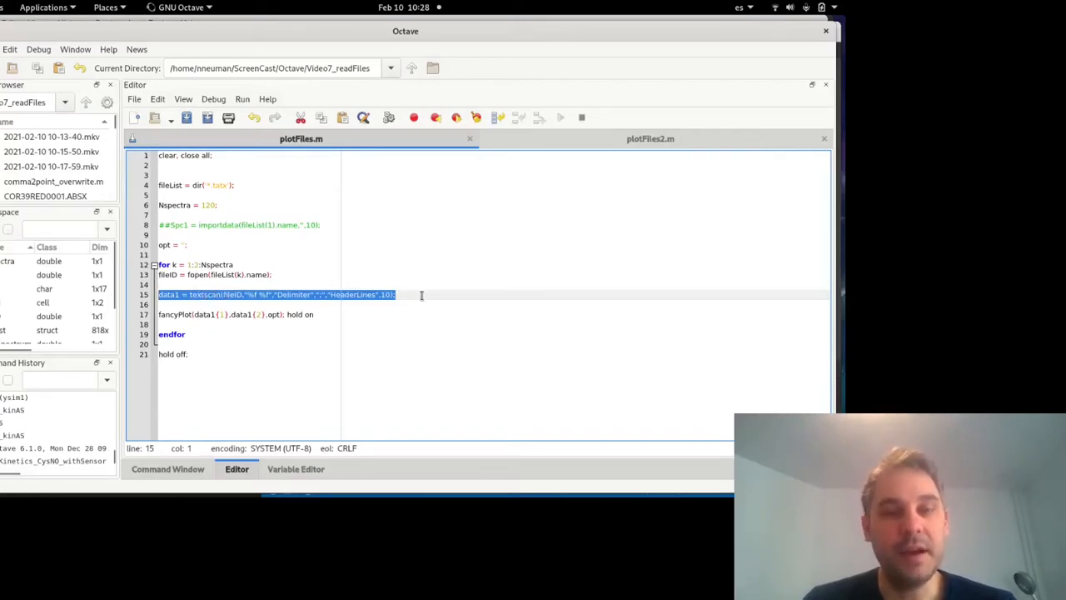
{"action": "left_click", "coordinate": [391, 294]}
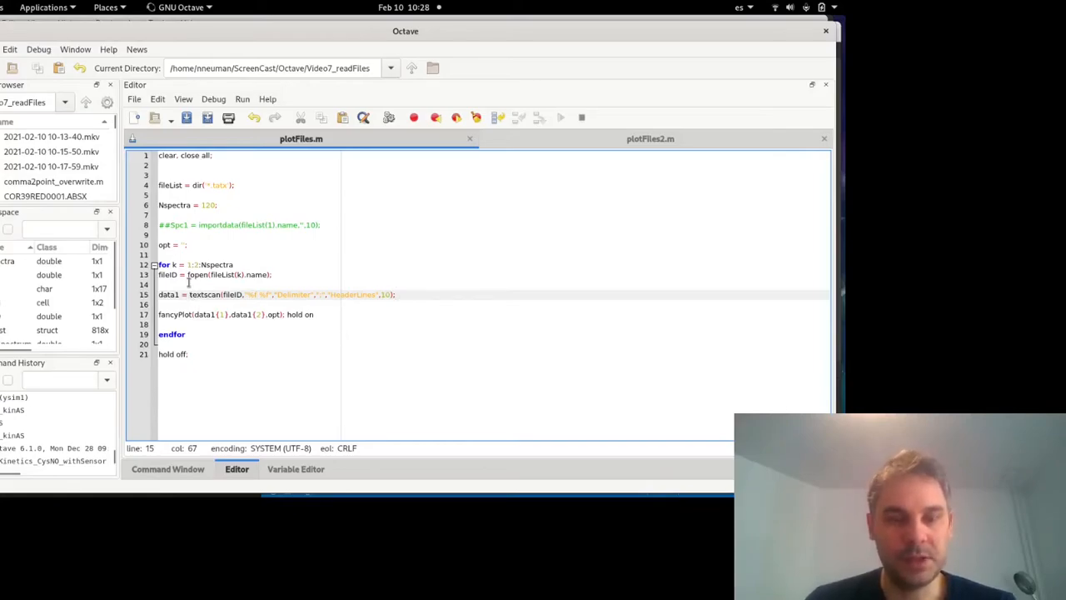
{"action": "mouse_move", "coordinate": [246, 284]}
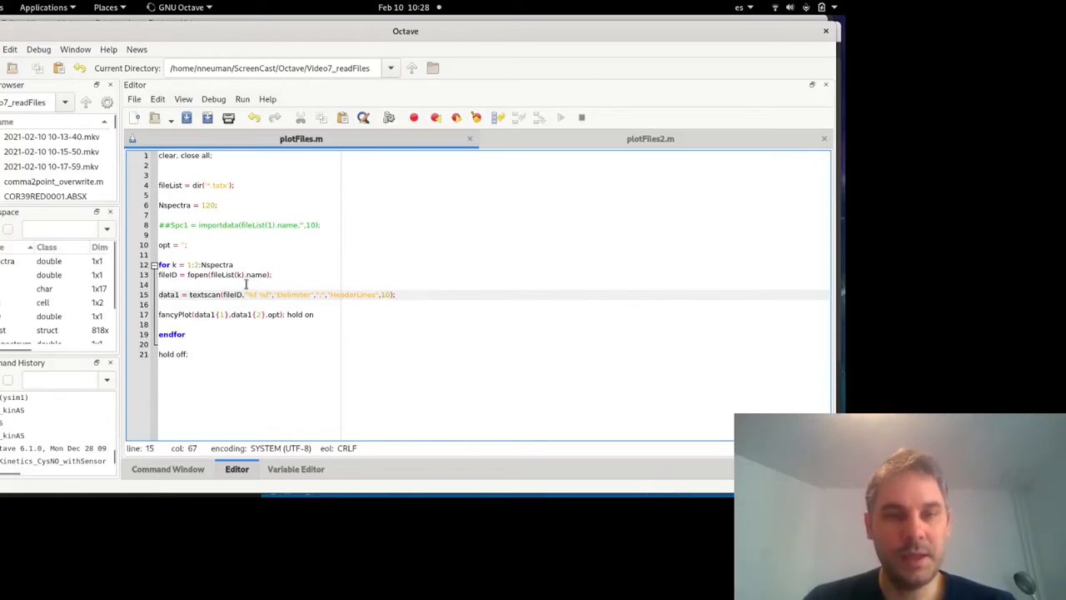
{"action": "mouse_move", "coordinate": [244, 275]}
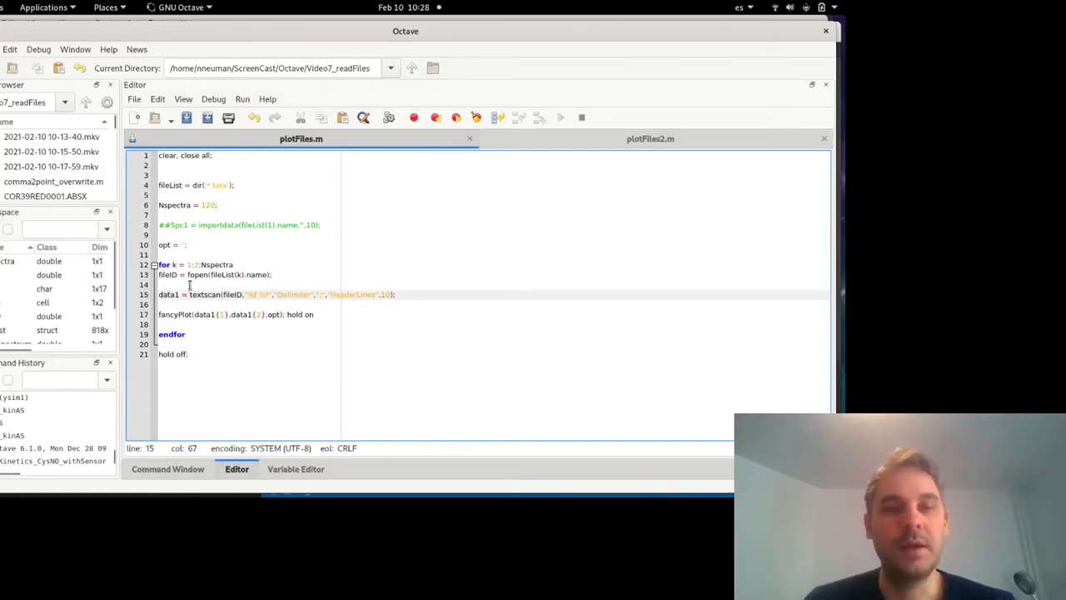
{"action": "mouse_move", "coordinate": [413, 285]}
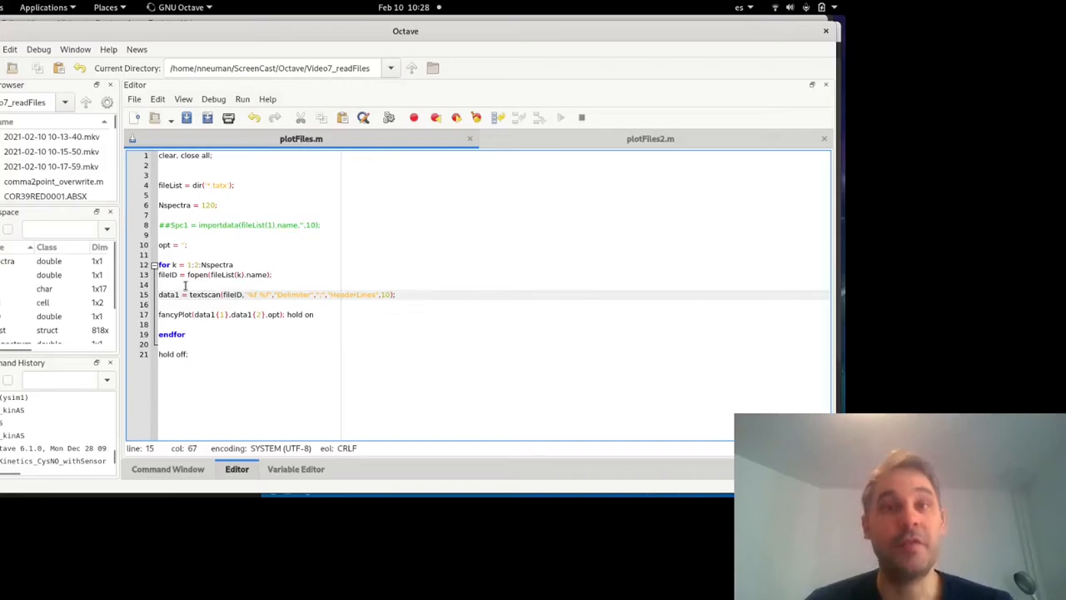
{"action": "mouse_move", "coordinate": [420, 291]}
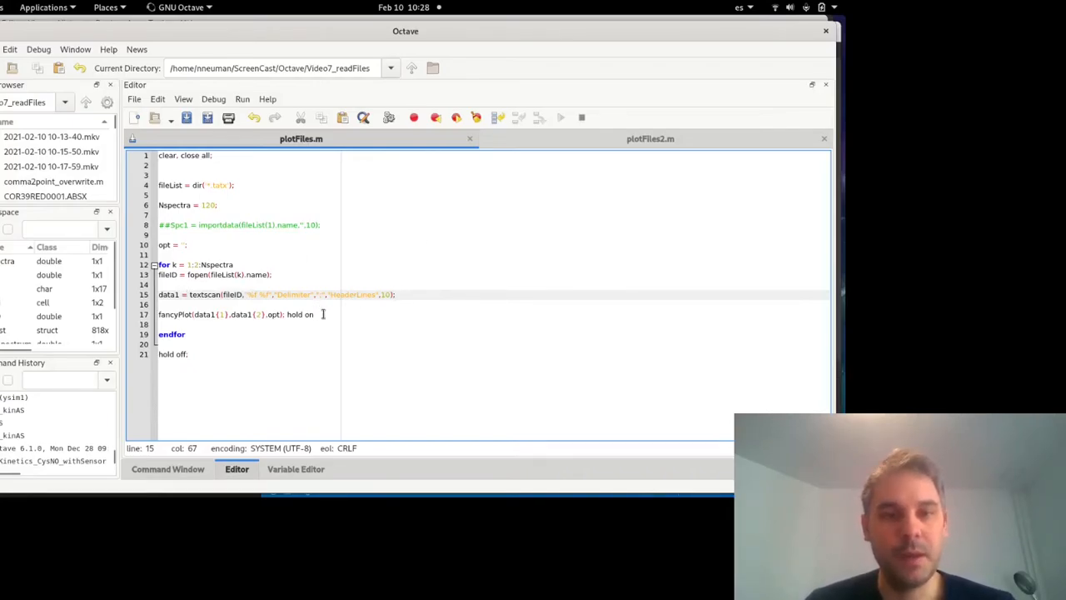
{"action": "left_click", "coordinate": [314, 314]}
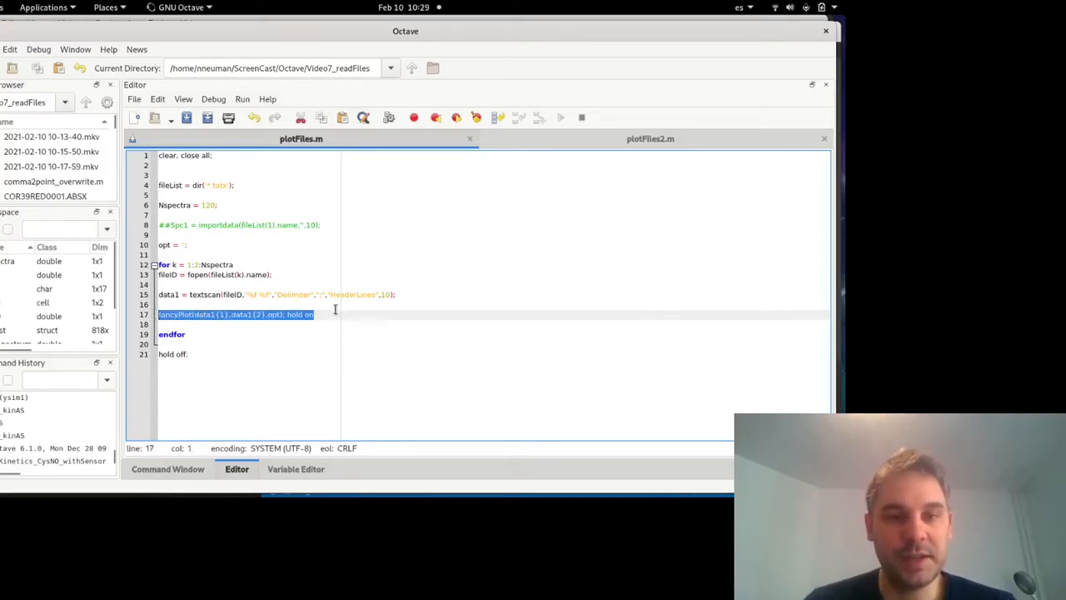
{"action": "left_click", "coordinate": [315, 314]}
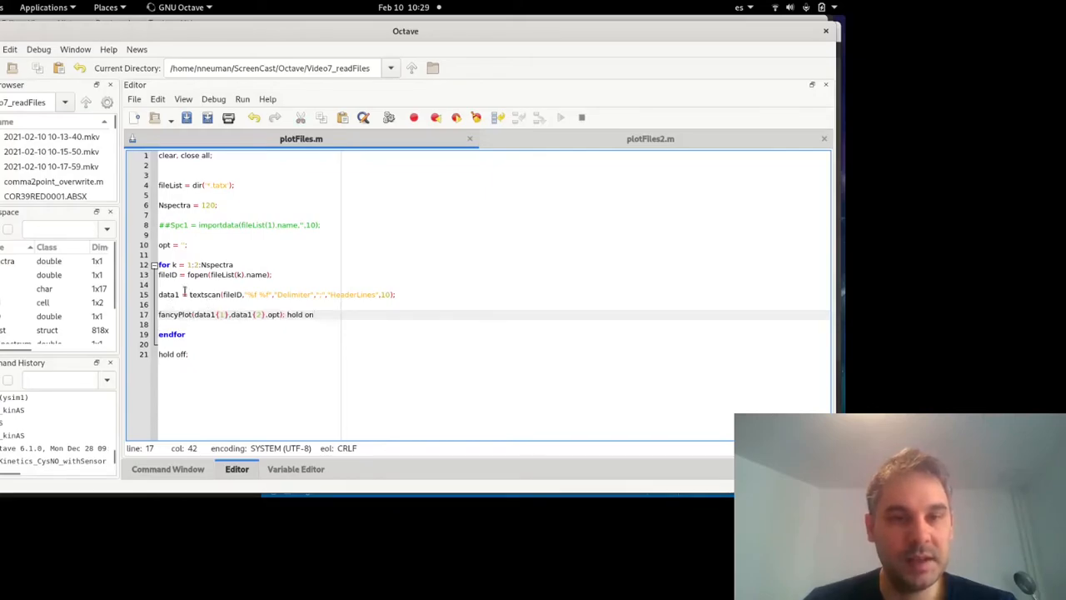
{"action": "double_click", "coordinate": [169, 294]}
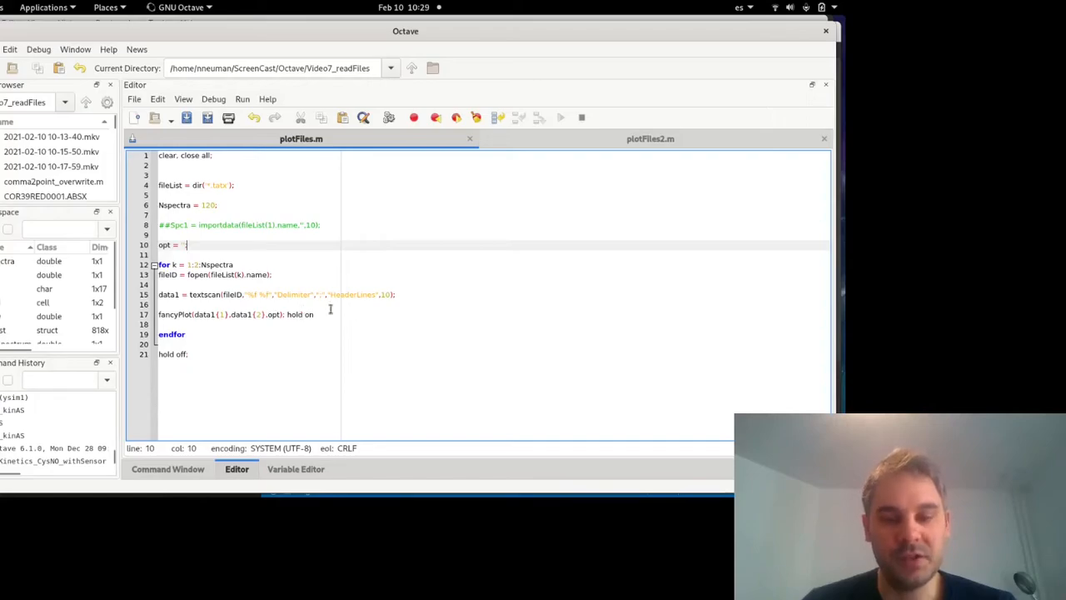
Run plotFiles.m with Save File and Run, clearing the workspace variables.
{"action": "double_click", "coordinate": [301, 314]}
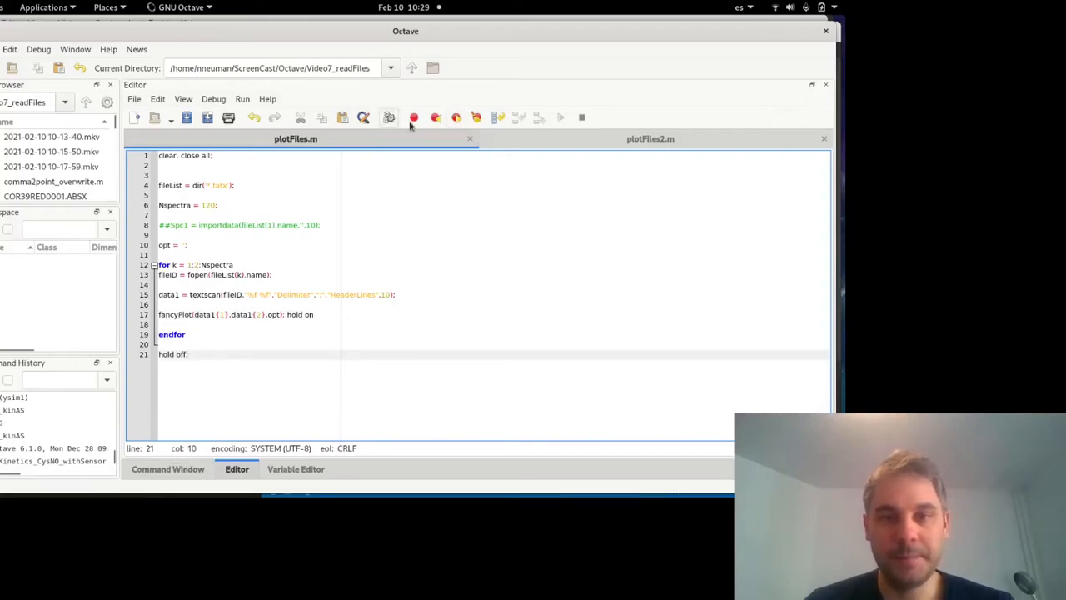
Move Figure 1 over the code and zoom into the spectra below 1000.
{"action": "left_click", "coordinate": [560, 116]}
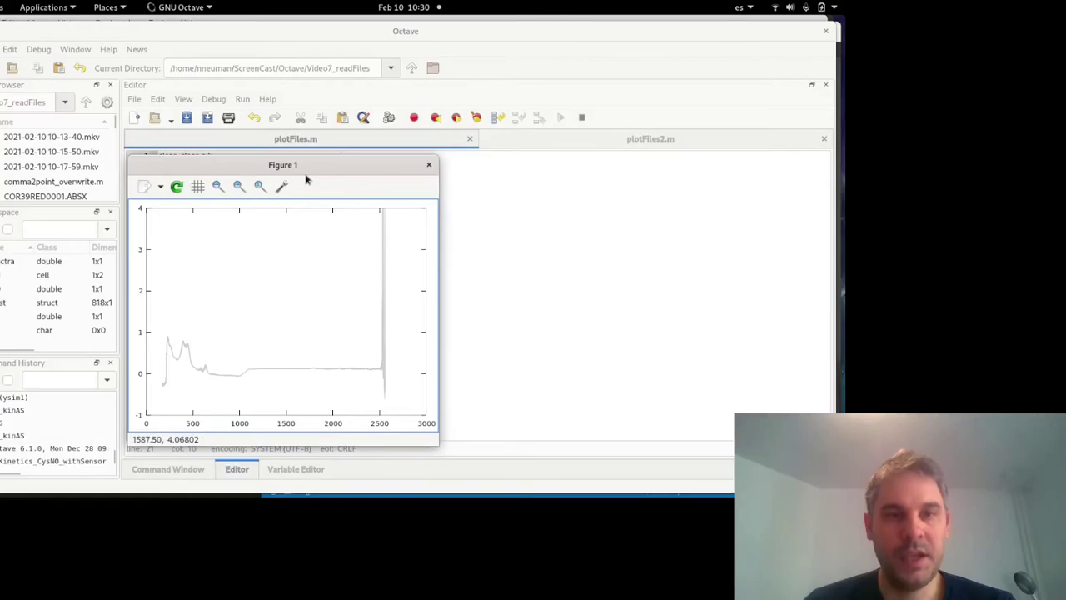
{"action": "mouse_move", "coordinate": [364, 376]}
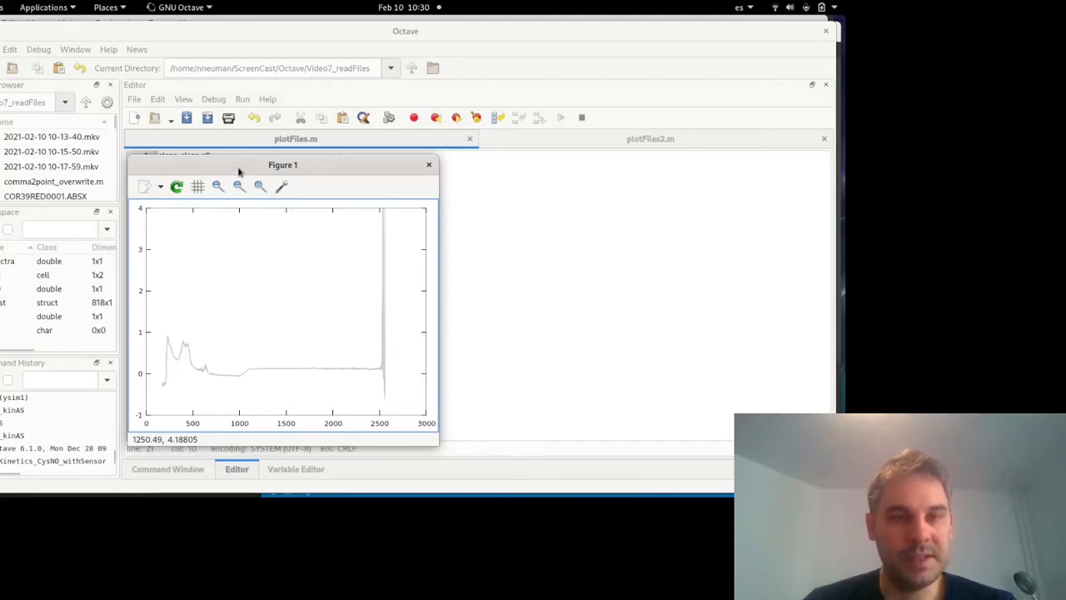
{"action": "left_click_drag", "start_coordinate": [283, 164], "coordinate": [396, 161]}
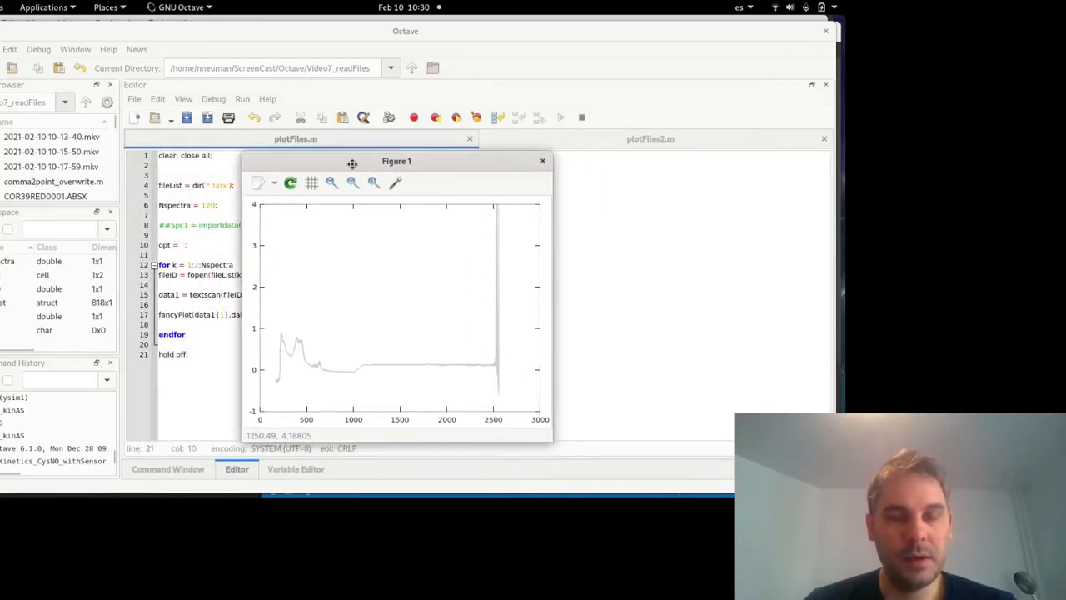
{"action": "left_click_drag", "start_coordinate": [397, 161], "coordinate": [317, 138]}
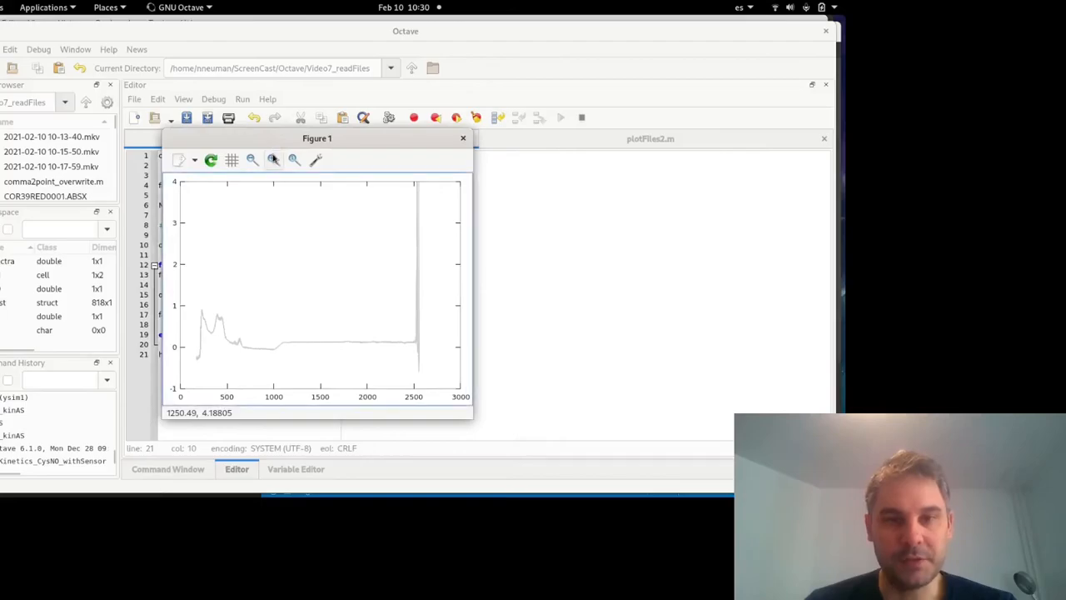
{"action": "mouse_move", "coordinate": [289, 185]}
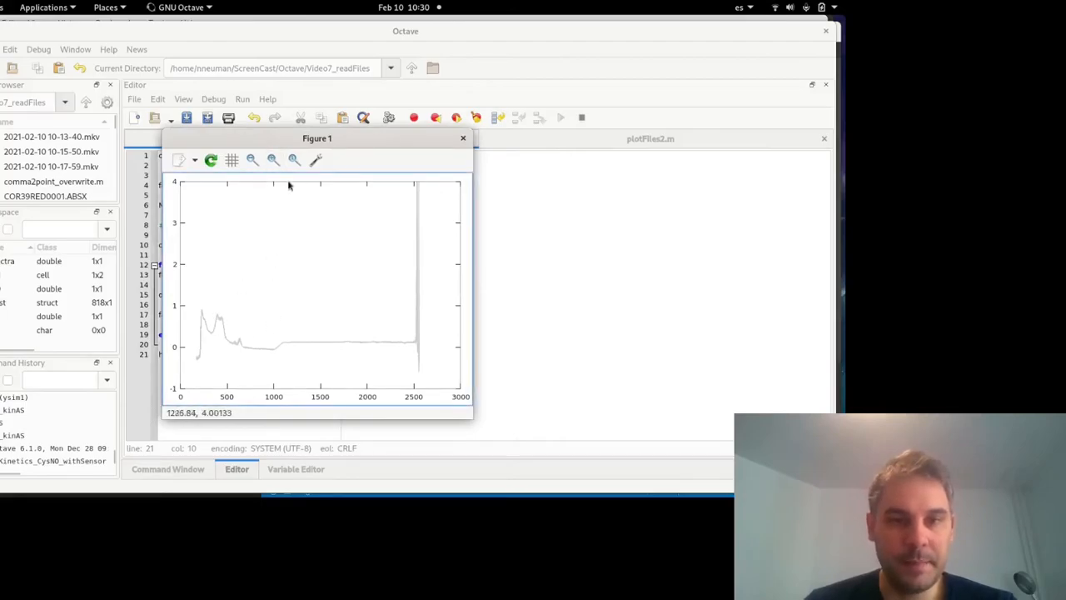
{"action": "mouse_move", "coordinate": [215, 288]}
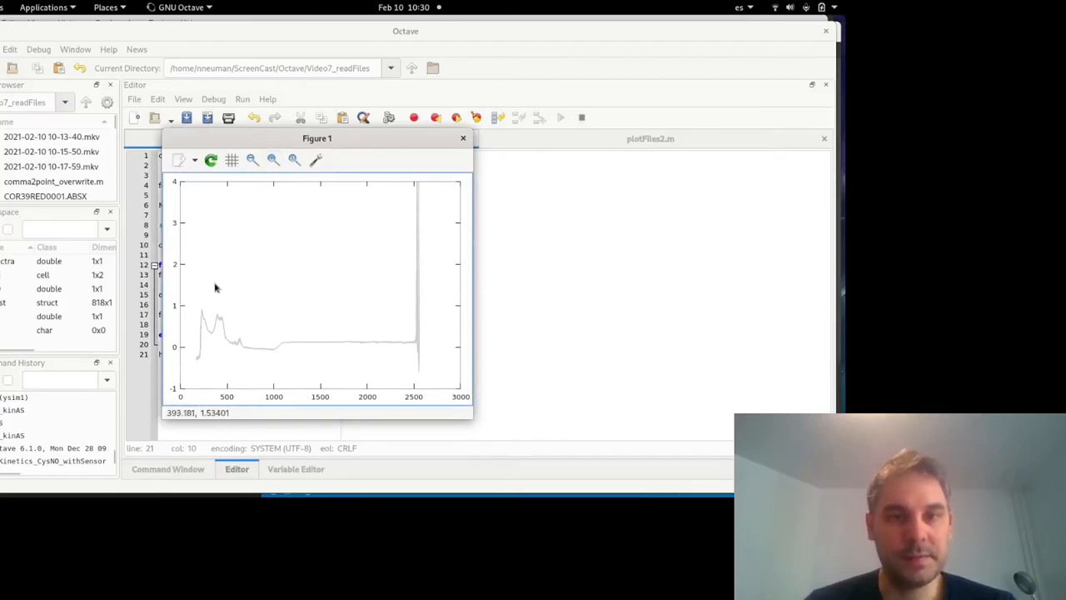
{"action": "left_click_drag", "start_coordinate": [191, 313], "coordinate": [283, 350]}
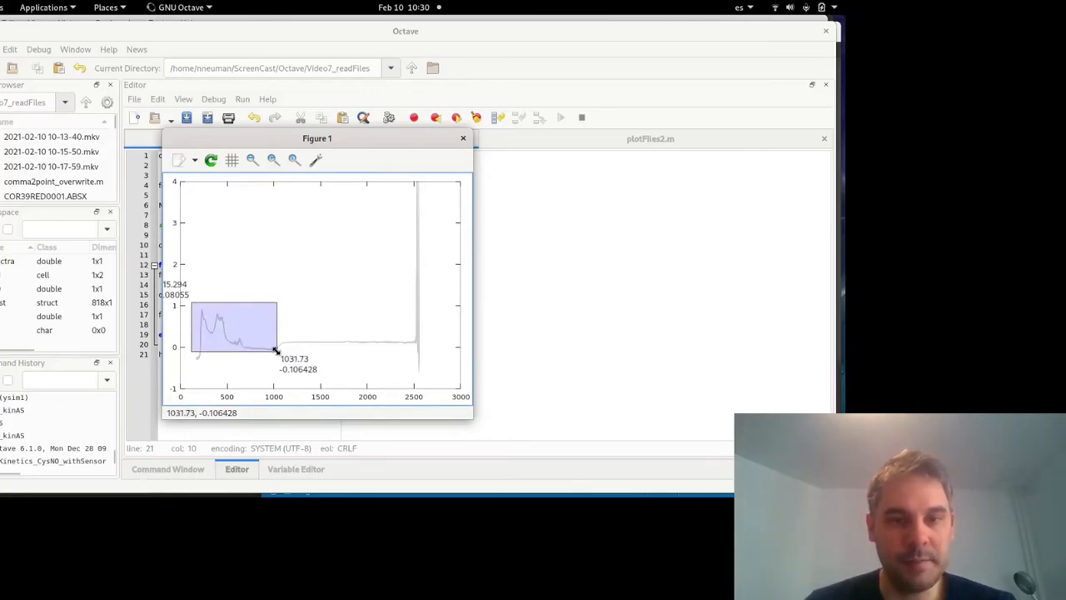
{"action": "left_click_drag", "start_coordinate": [193, 316], "coordinate": [275, 351]}
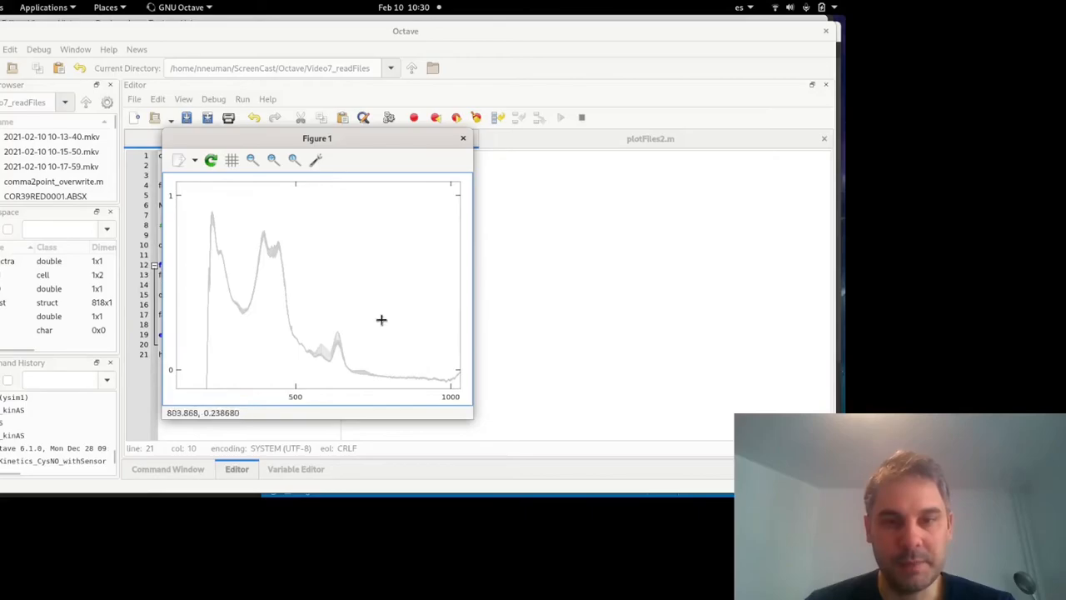
{"action": "mouse_move", "coordinate": [264, 232]}
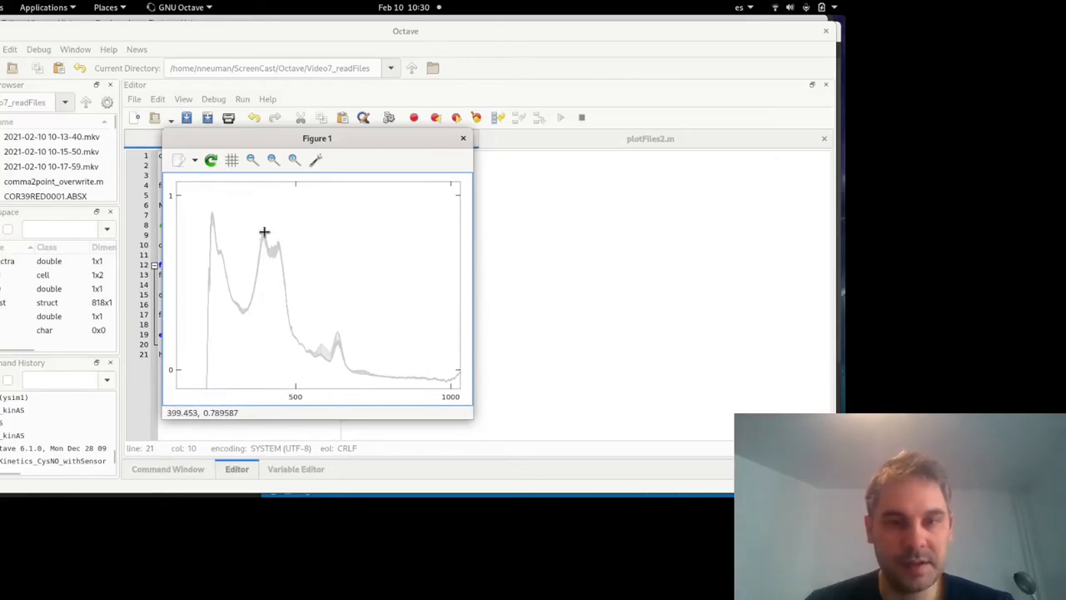
{"action": "mouse_move", "coordinate": [347, 340]}
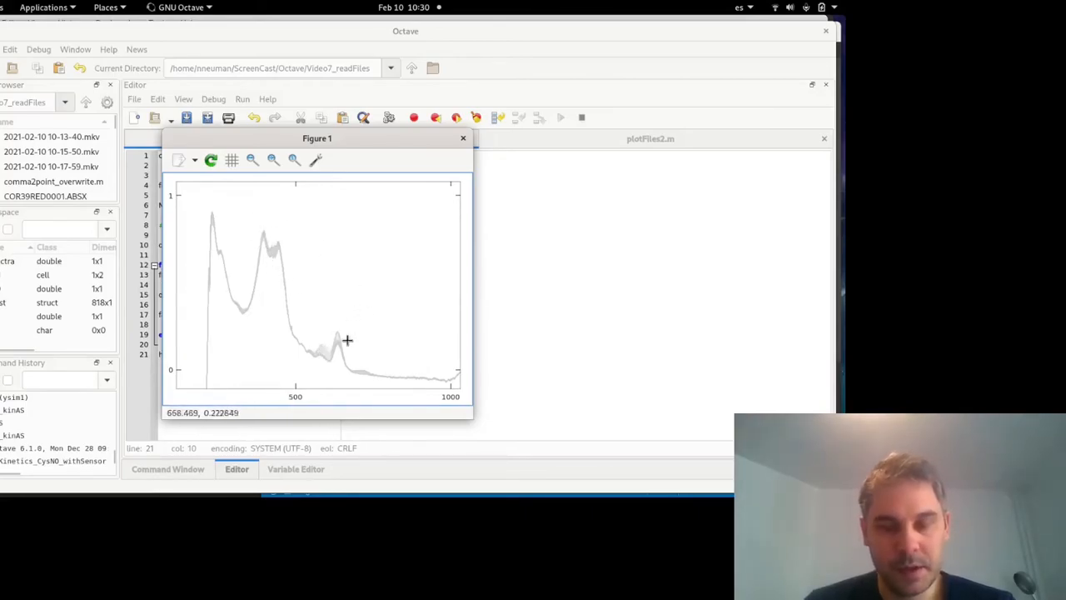
{"action": "mouse_move", "coordinate": [278, 330]}
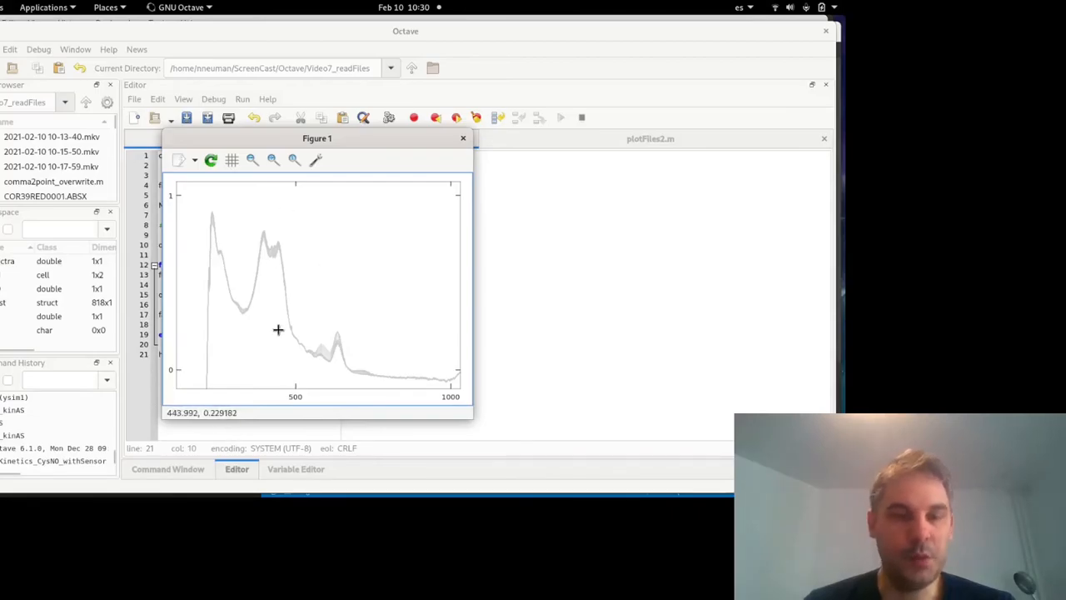
{"action": "mouse_move", "coordinate": [281, 325]}
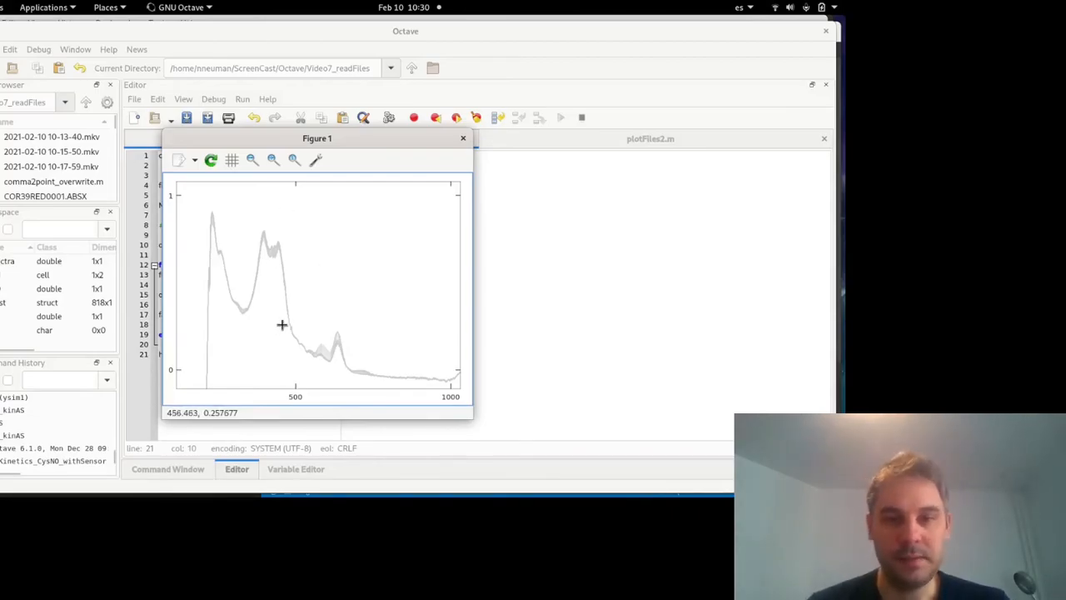
{"action": "mouse_move", "coordinate": [319, 317]}
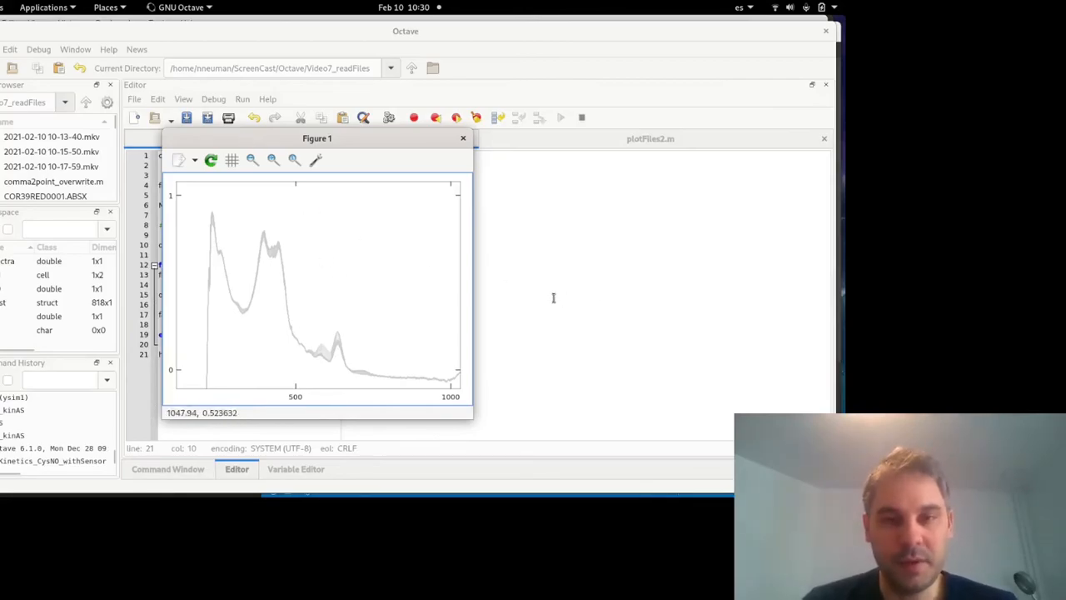
Drag successive zoom boxes below 1000, then around 500, until individual curves separate.
{"action": "left_click", "coordinate": [463, 138]}
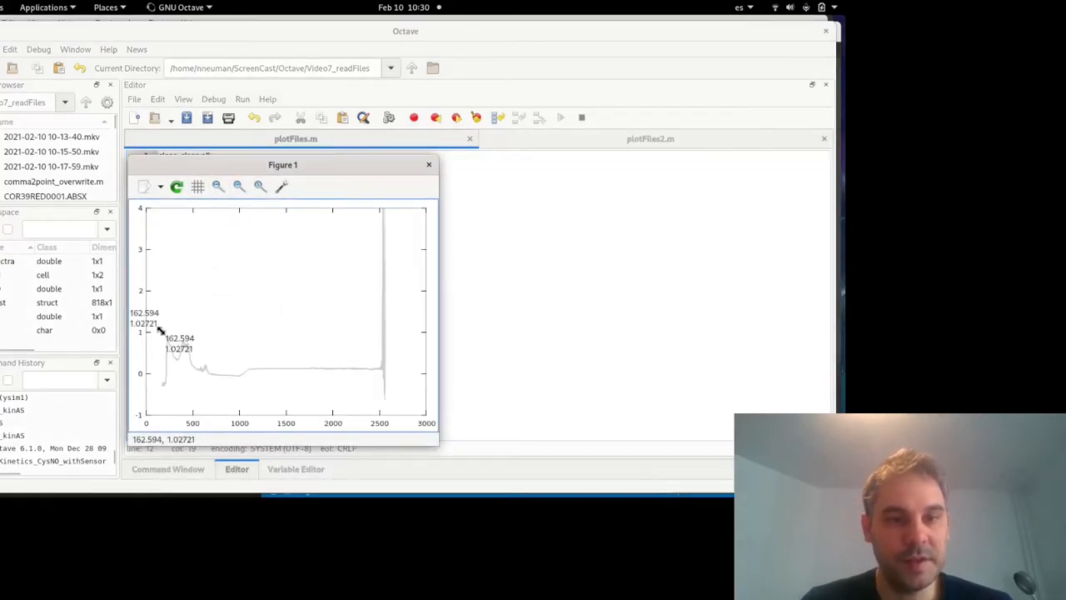
{"action": "left_click_drag", "start_coordinate": [162, 333], "coordinate": [242, 382]}
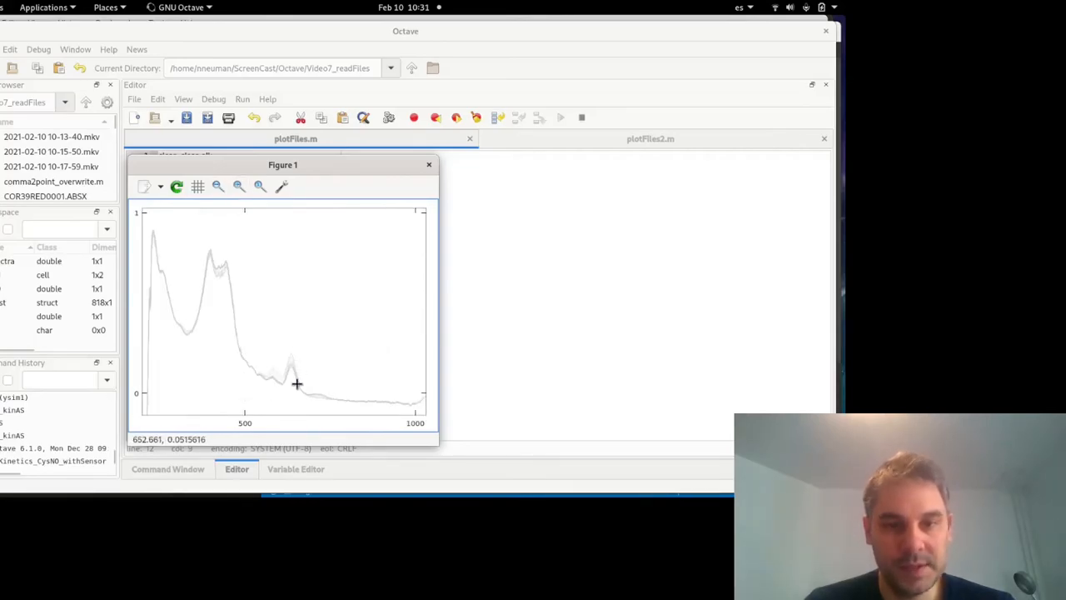
{"action": "left_click_drag", "start_coordinate": [149, 229], "coordinate": [348, 387]}
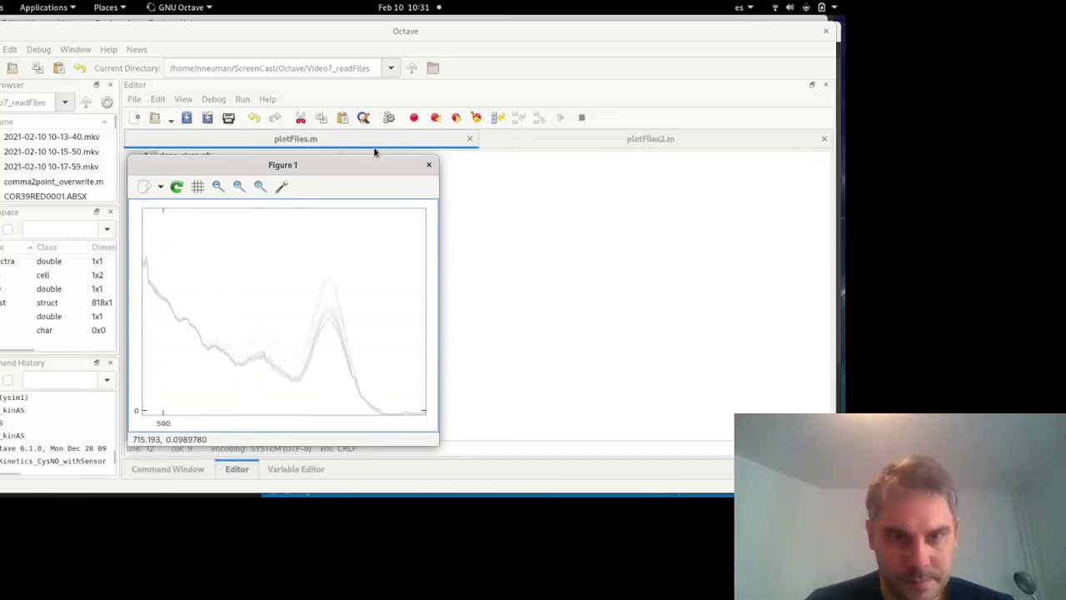
{"action": "left_click_drag", "start_coordinate": [220, 270], "coordinate": [359, 398]}
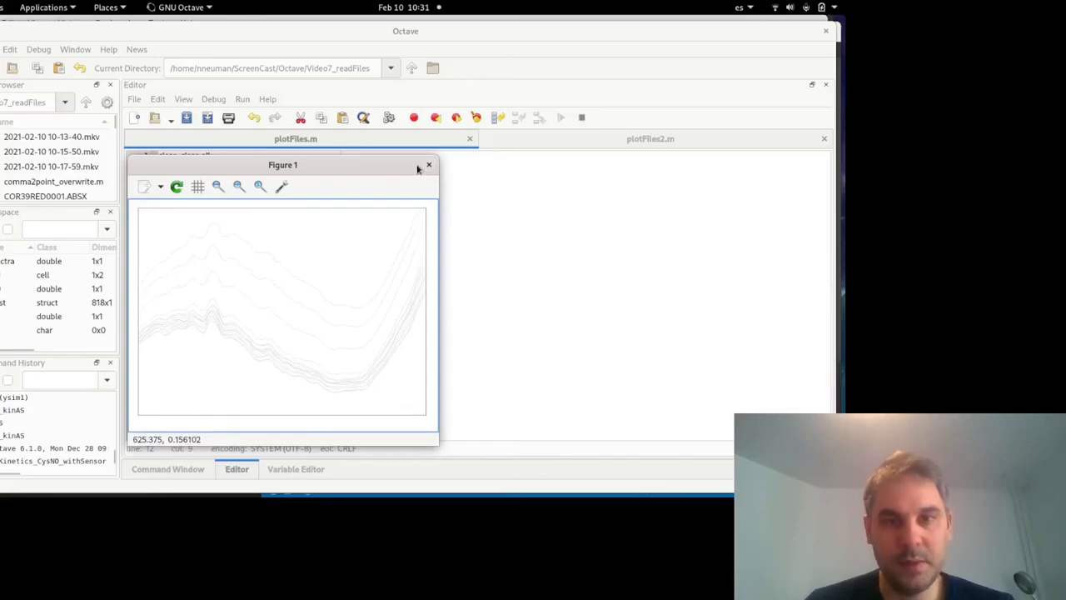
Close Figure 1 and review plotFiles2.m's firstSpectrum line and colour branches.
{"action": "left_click", "coordinate": [429, 164]}
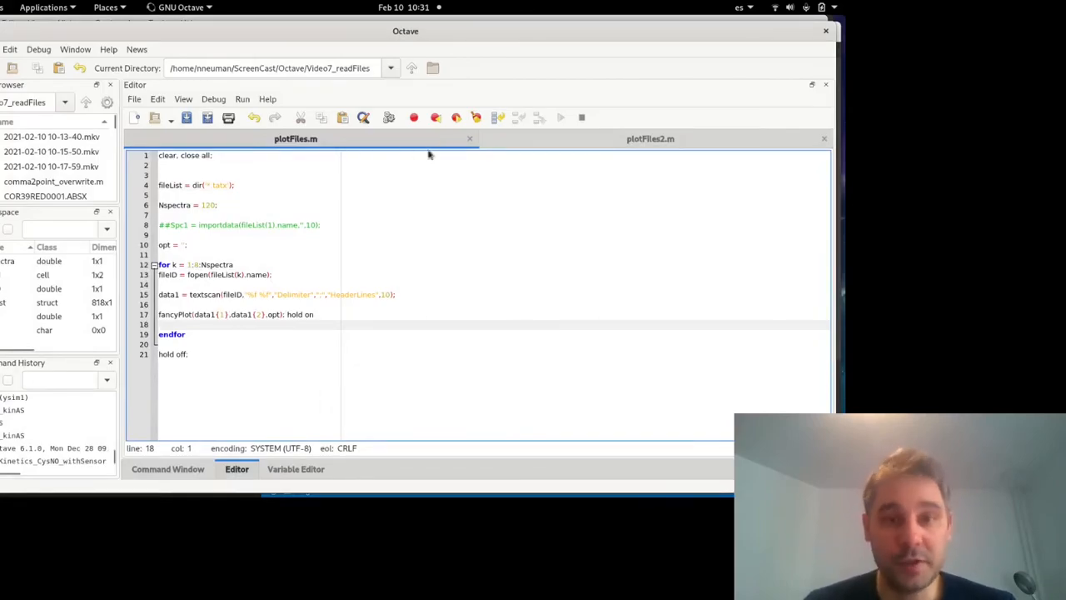
{"action": "left_click", "coordinate": [650, 138]}
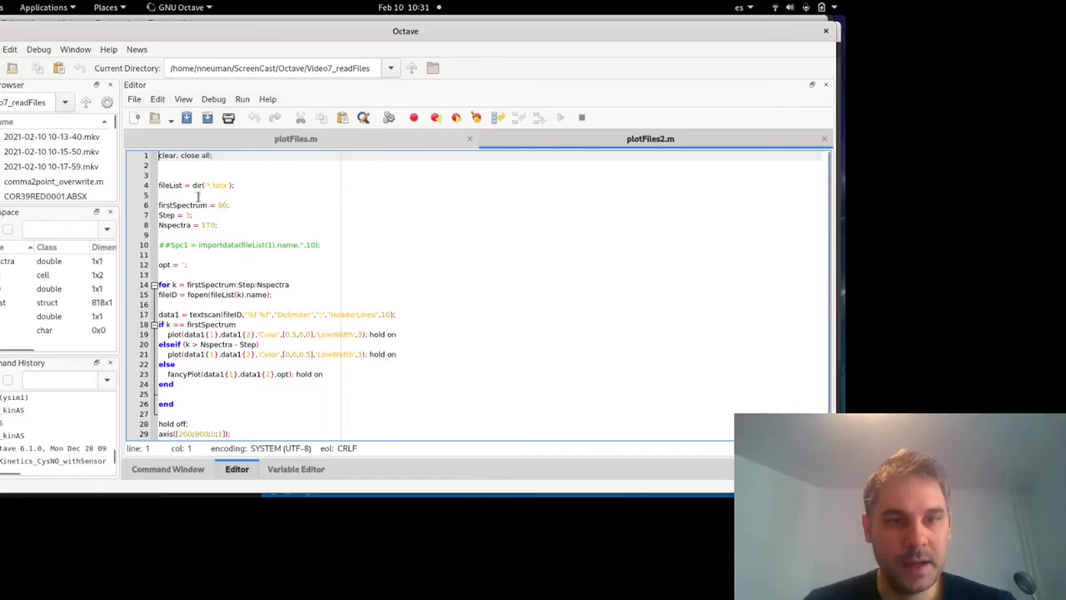
{"action": "scroll", "scroll_direction": "down", "scroll_amount": 3}
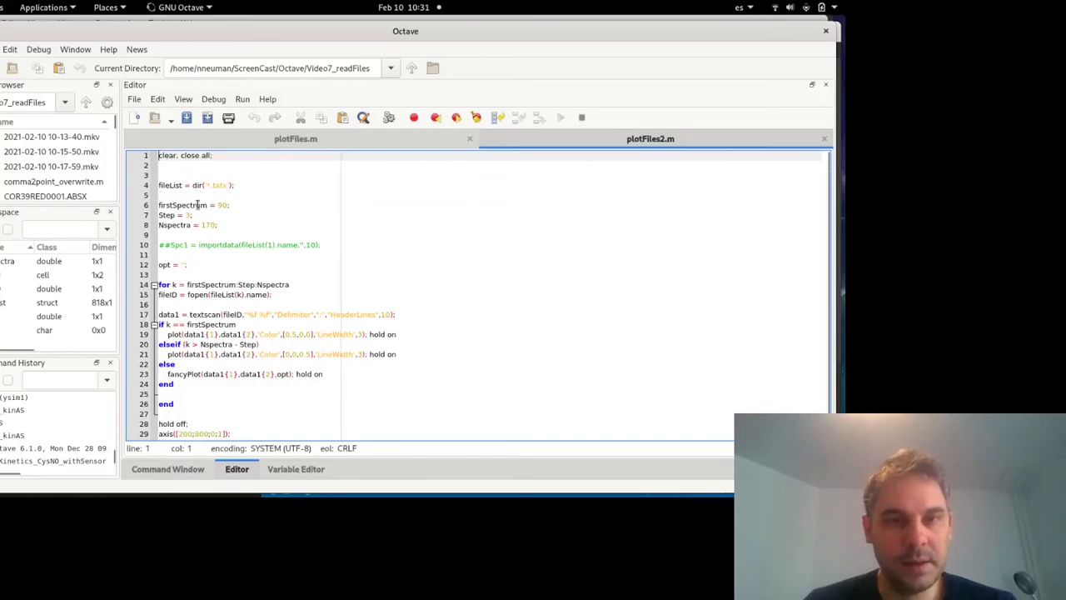
{"action": "double_click", "coordinate": [194, 205]}
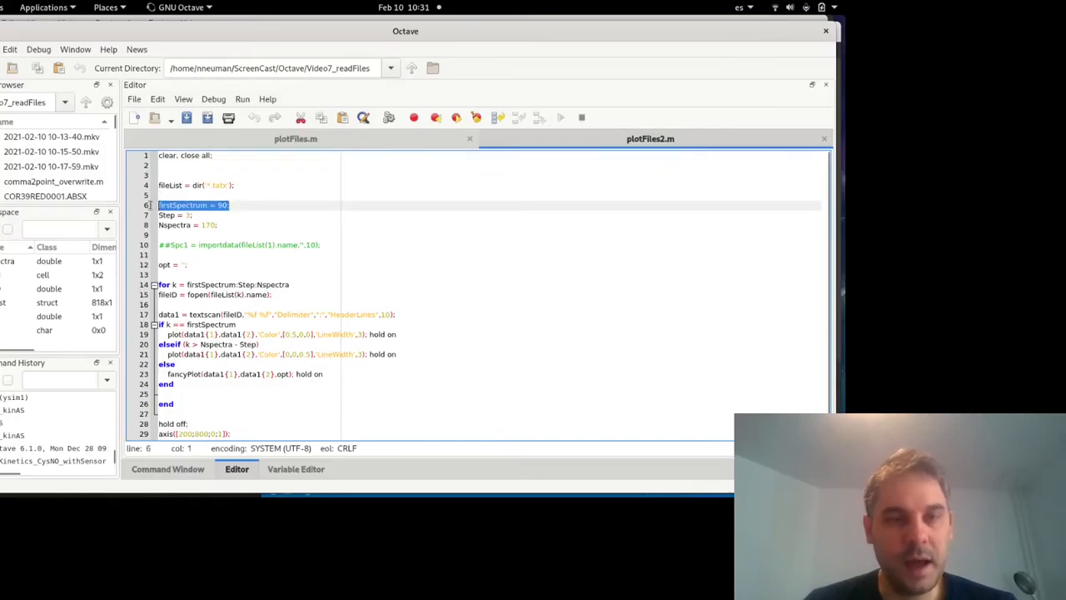
{"action": "left_click", "coordinate": [249, 205]}
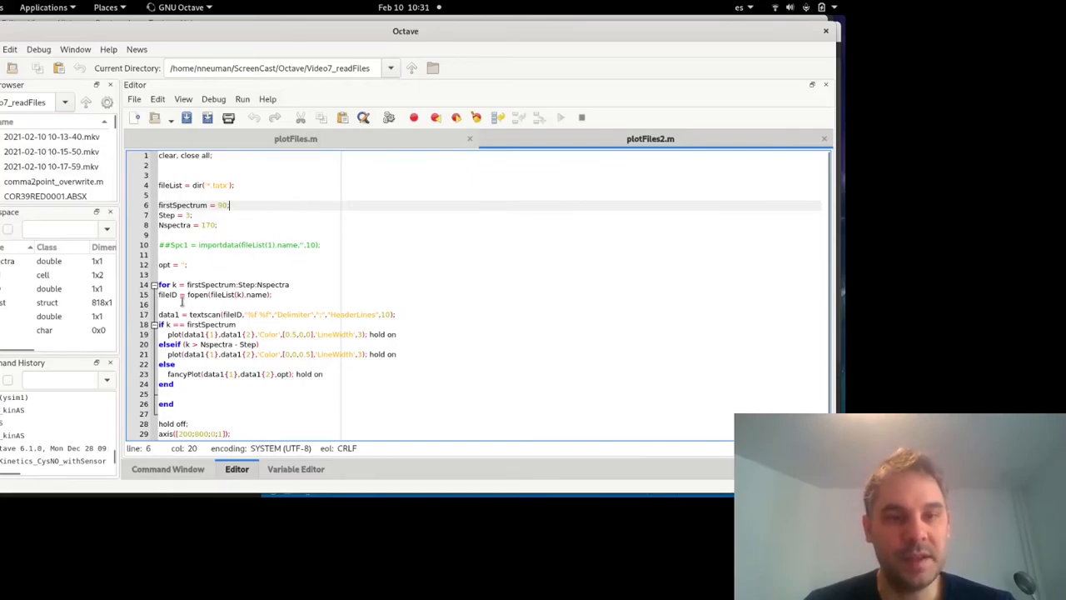
{"action": "double_click", "coordinate": [225, 284]}
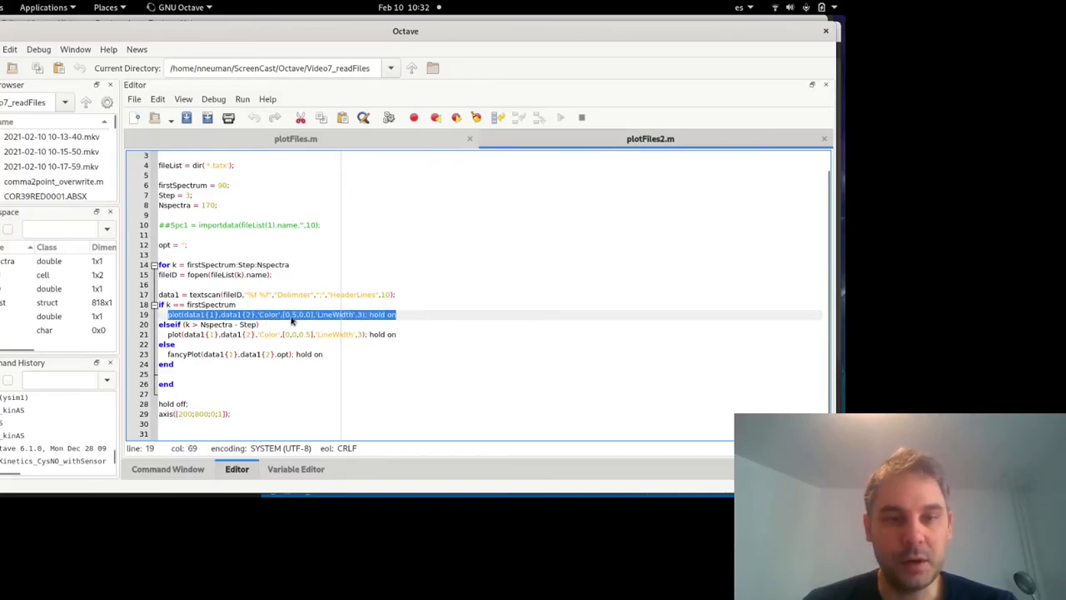
{"action": "mouse_move", "coordinate": [293, 323]}
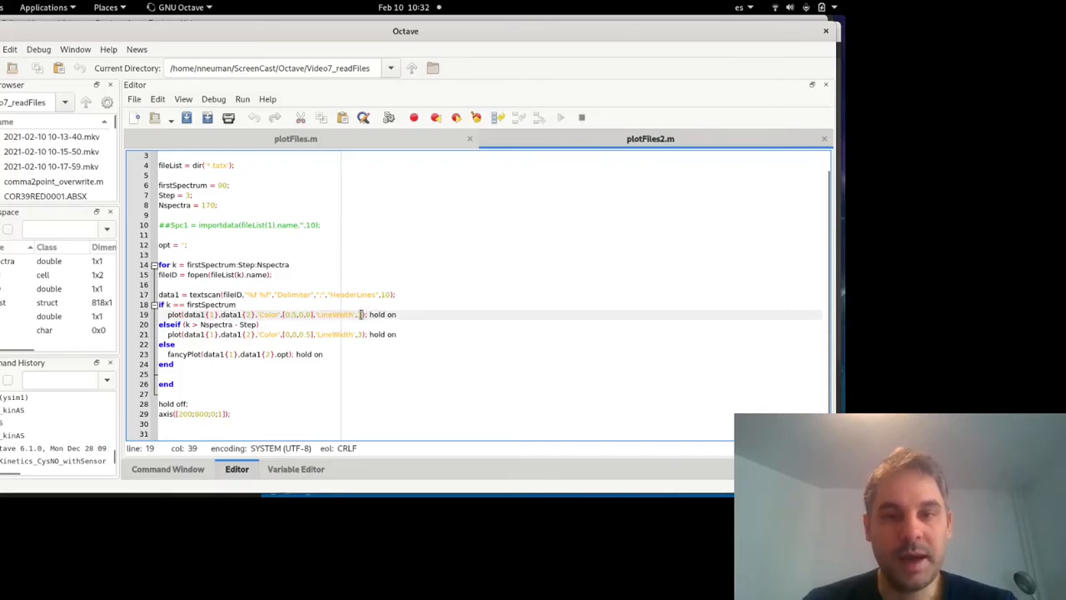
Set firstSpectrum on line 6 of plotFiles2.m to 90.
{"action": "left_click", "coordinate": [184, 295]}
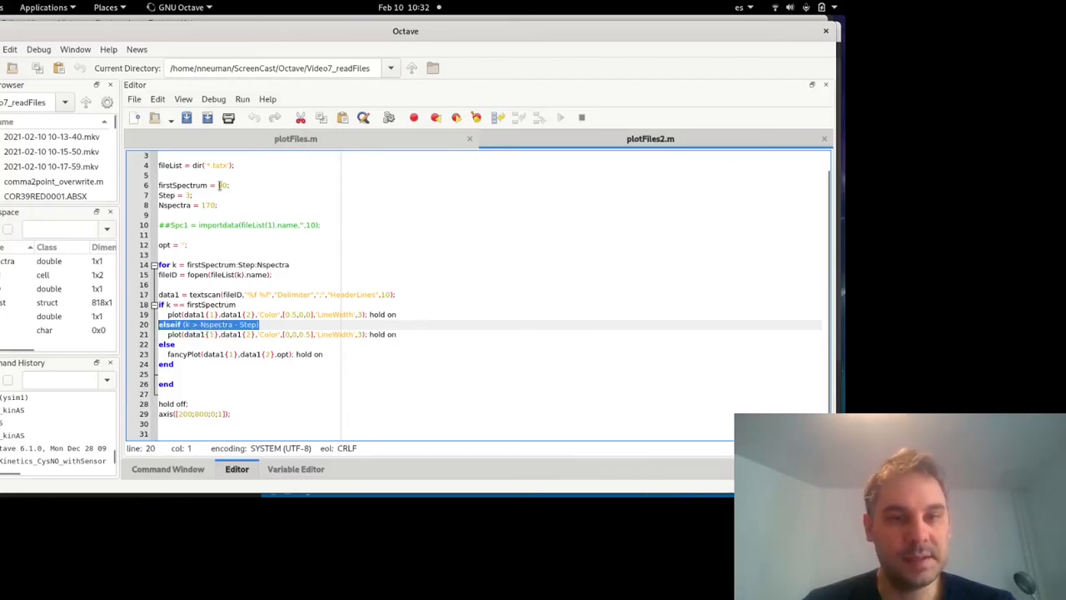
{"action": "type", "text": "90"}
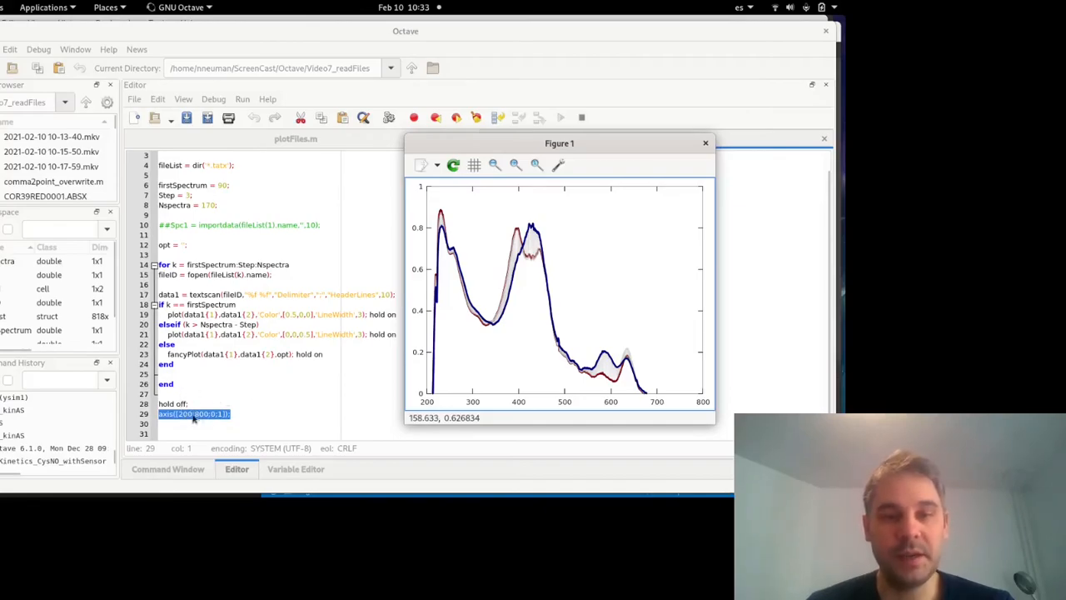
{"action": "mouse_move", "coordinate": [546, 231]}
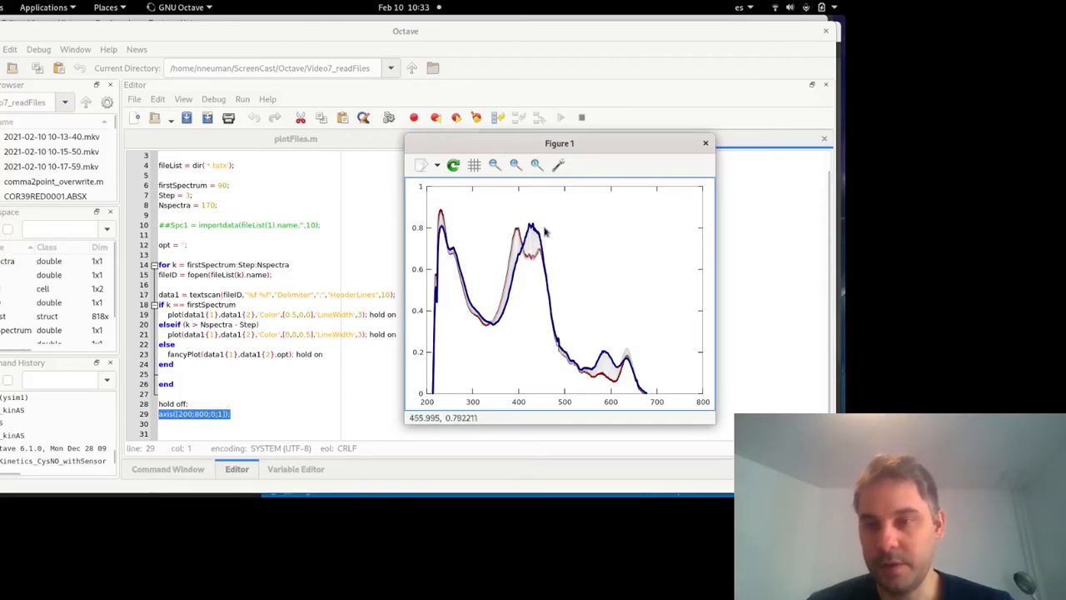
{"action": "mouse_move", "coordinate": [567, 252]}
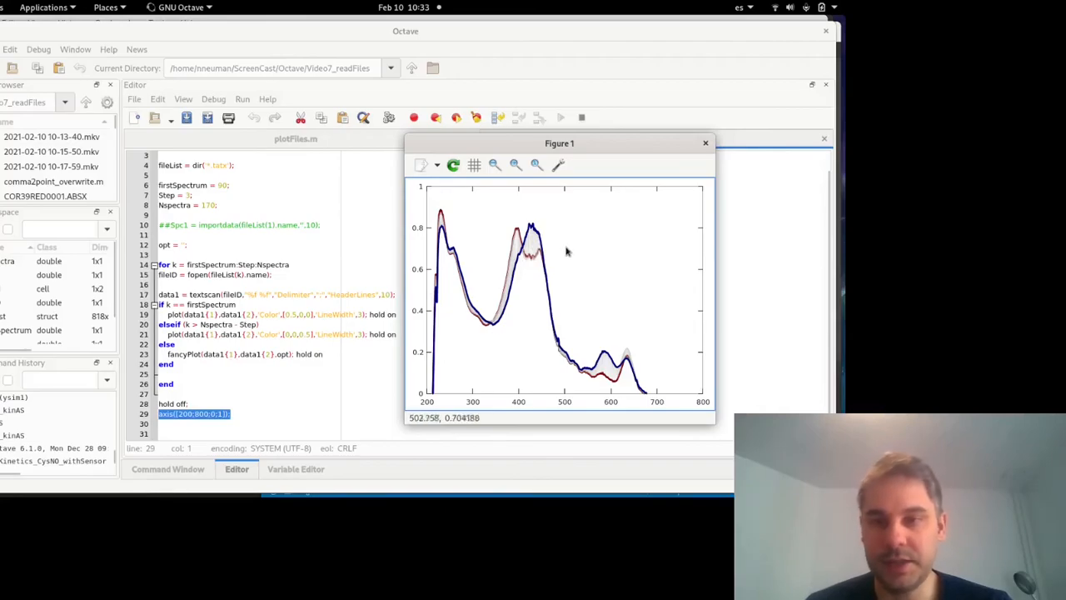
{"action": "mouse_move", "coordinate": [517, 234]}
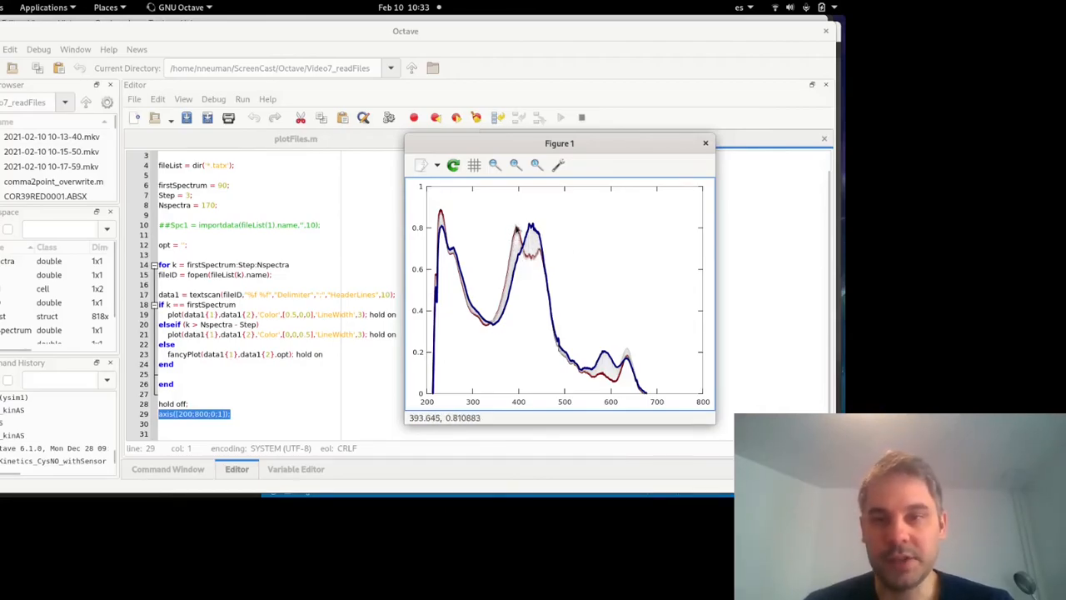
{"action": "mouse_move", "coordinate": [515, 250]}
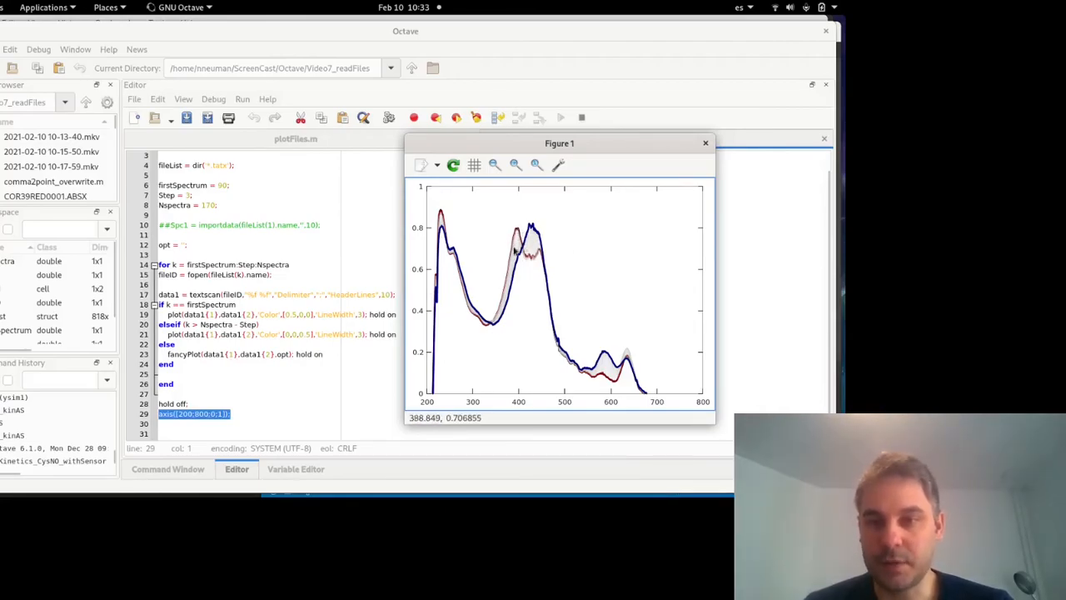
{"action": "mouse_move", "coordinate": [529, 225]}
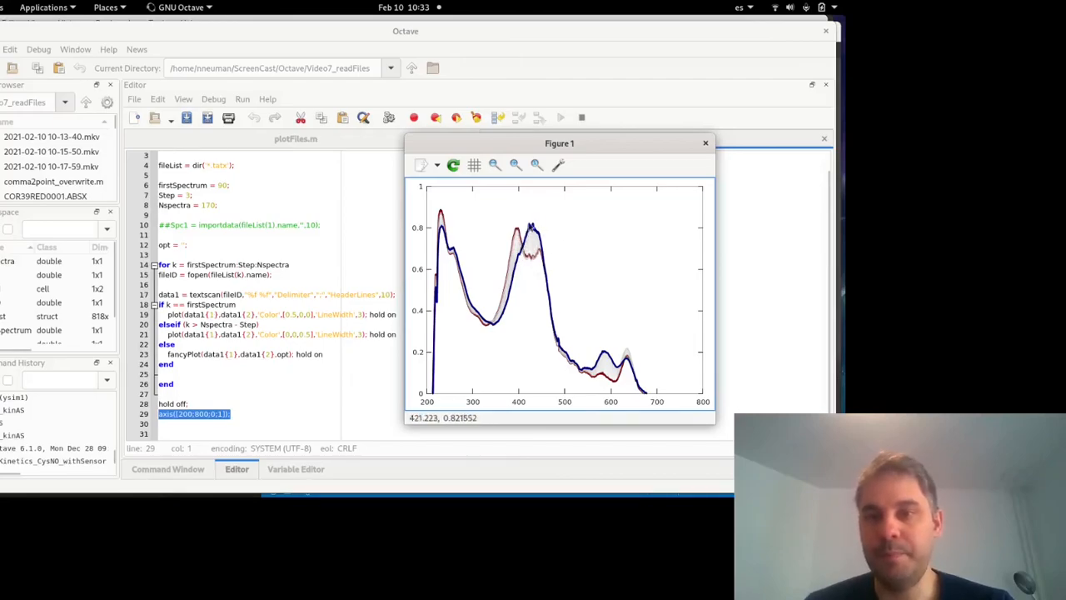
{"action": "mouse_move", "coordinate": [552, 262]}
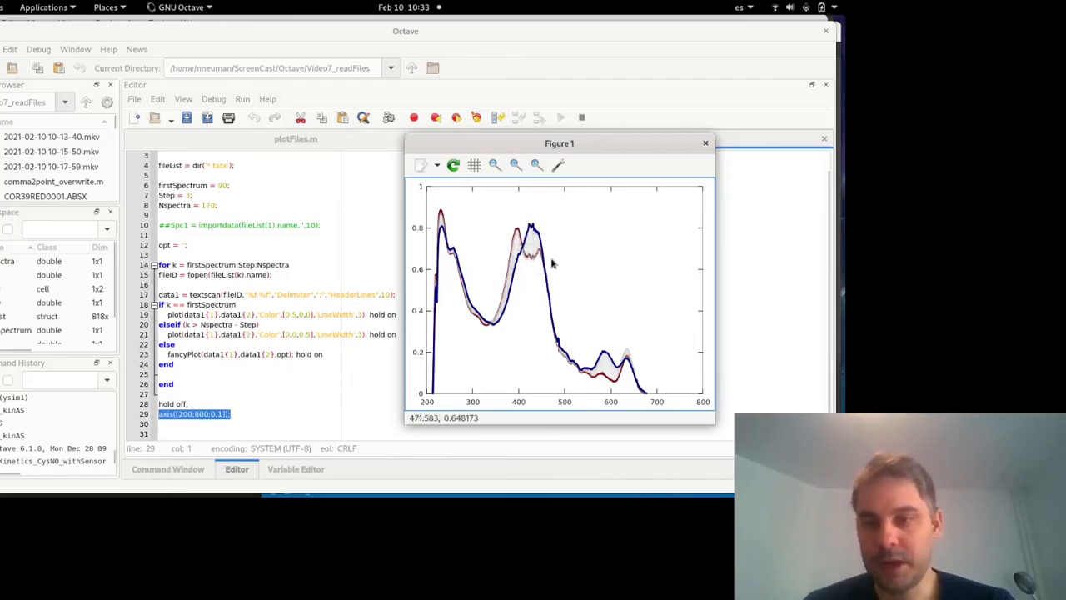
{"action": "mouse_move", "coordinate": [536, 261]}
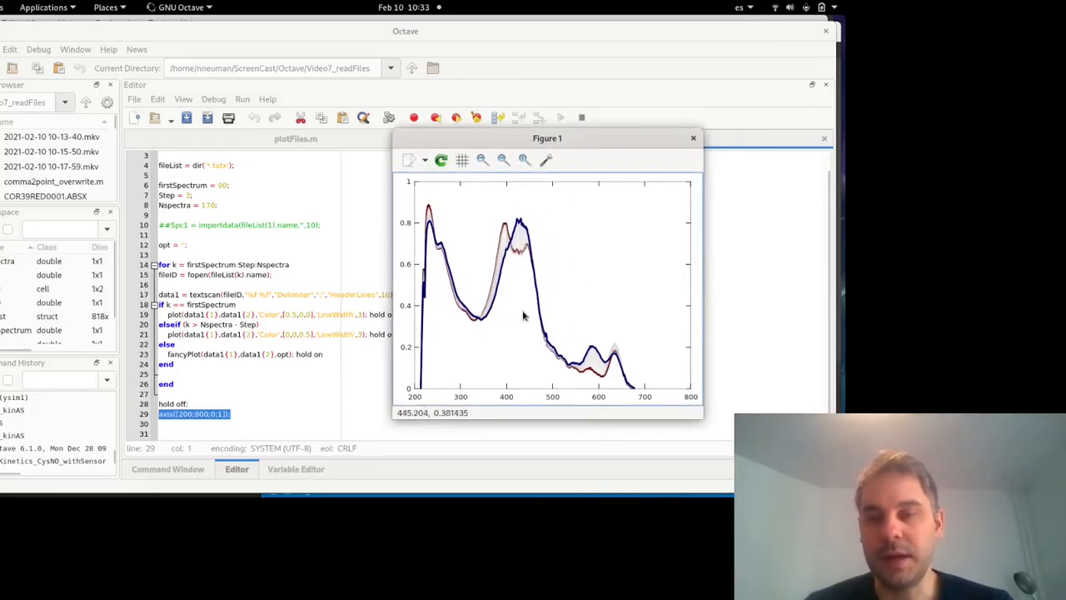
{"action": "mouse_move", "coordinate": [520, 195]}
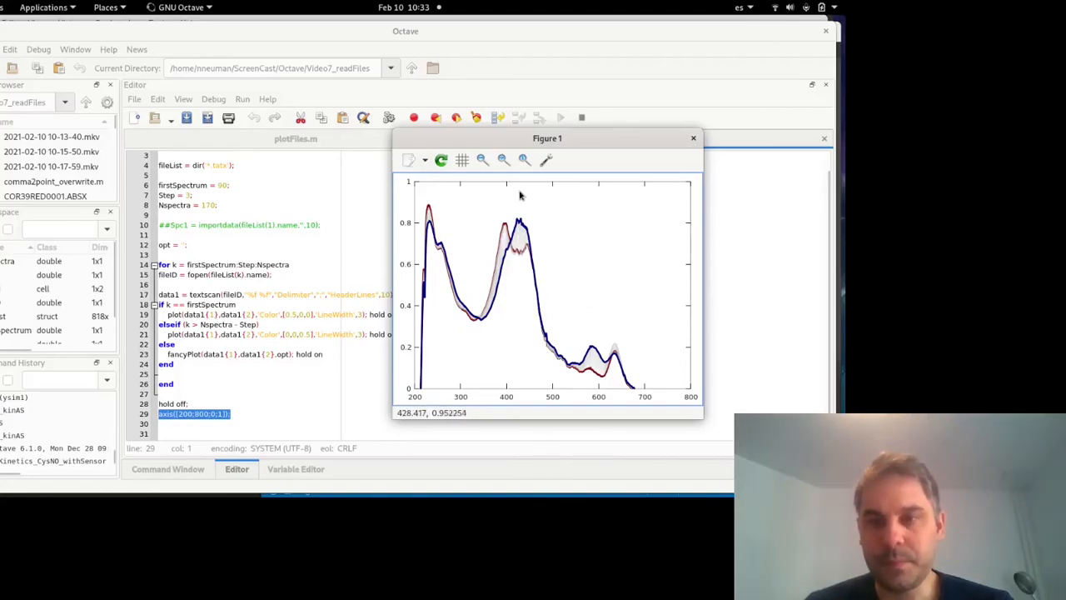
{"action": "mouse_move", "coordinate": [536, 247]}
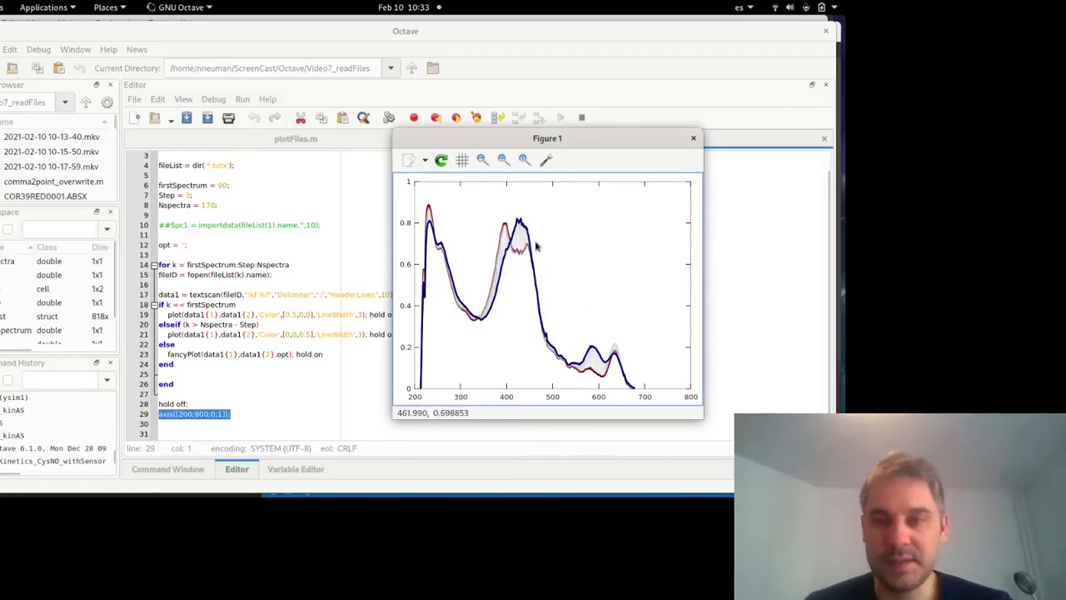
{"action": "mouse_move", "coordinate": [658, 337]}
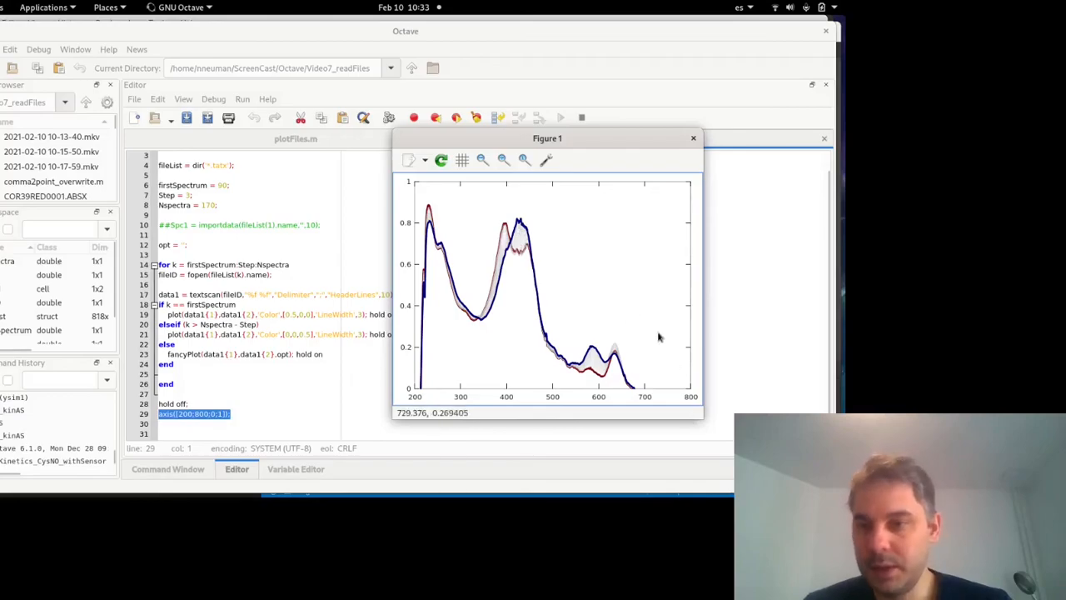
{"action": "mouse_move", "coordinate": [567, 313]}
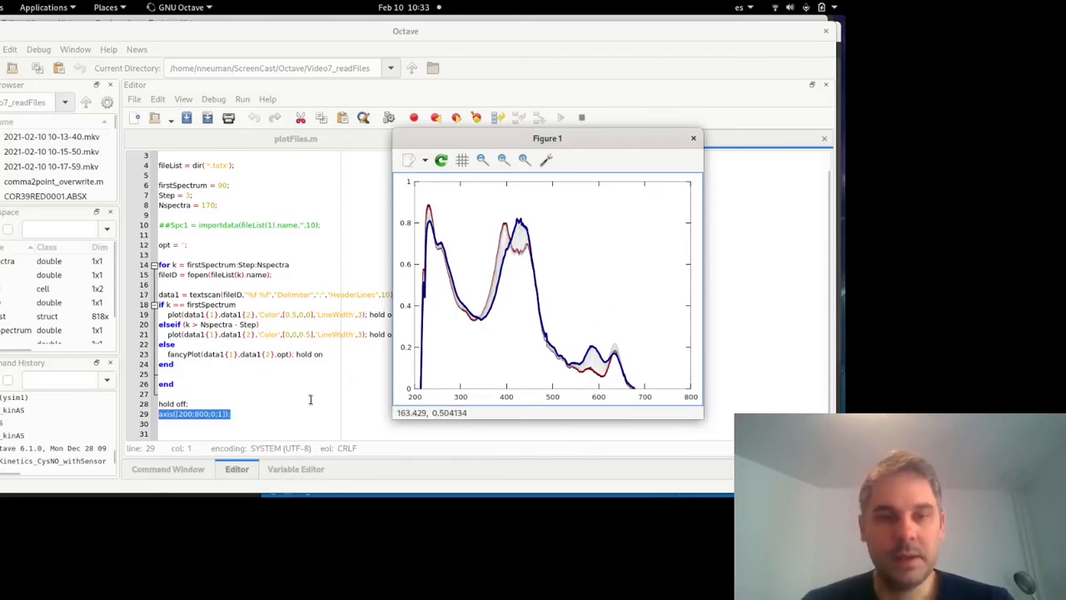
Nudge the 200–800 spectra figure window slightly to the right.
{"action": "left_click_drag", "start_coordinate": [548, 138], "coordinate": [578, 141]}
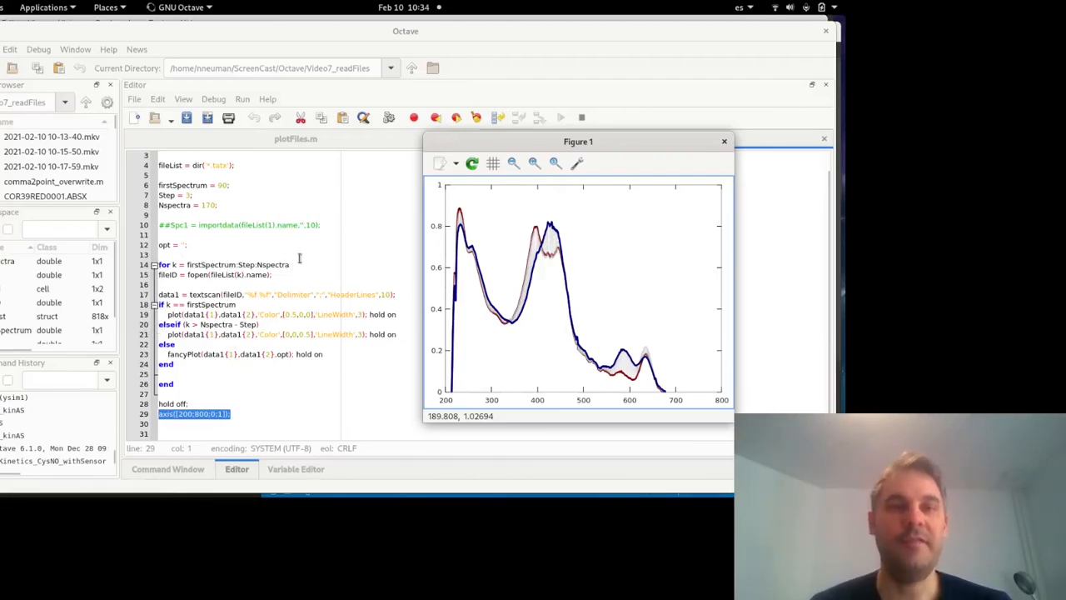
{"action": "mouse_move", "coordinate": [330, 250]}
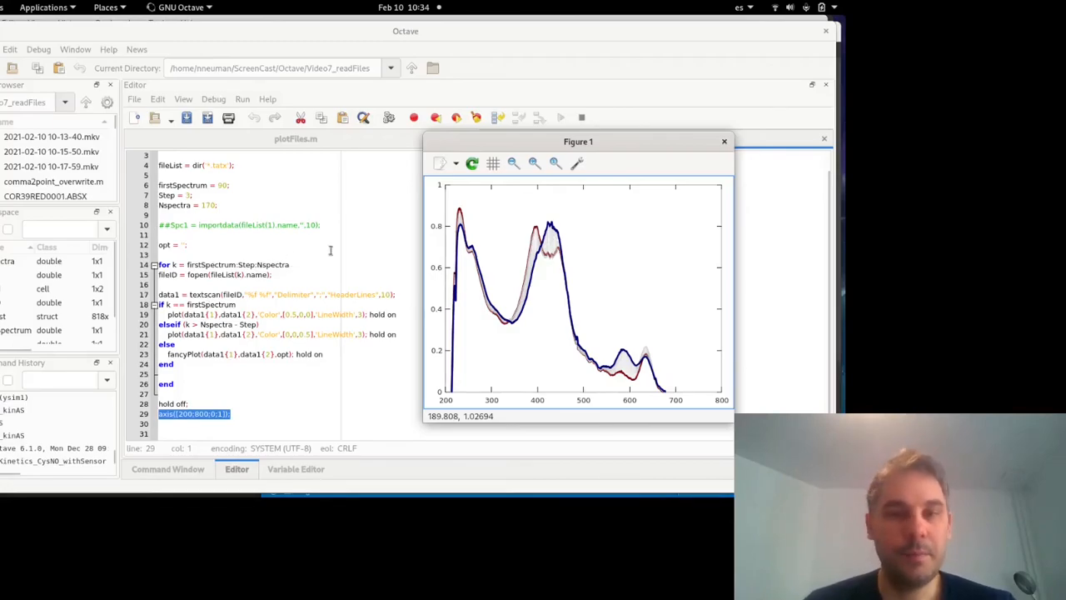